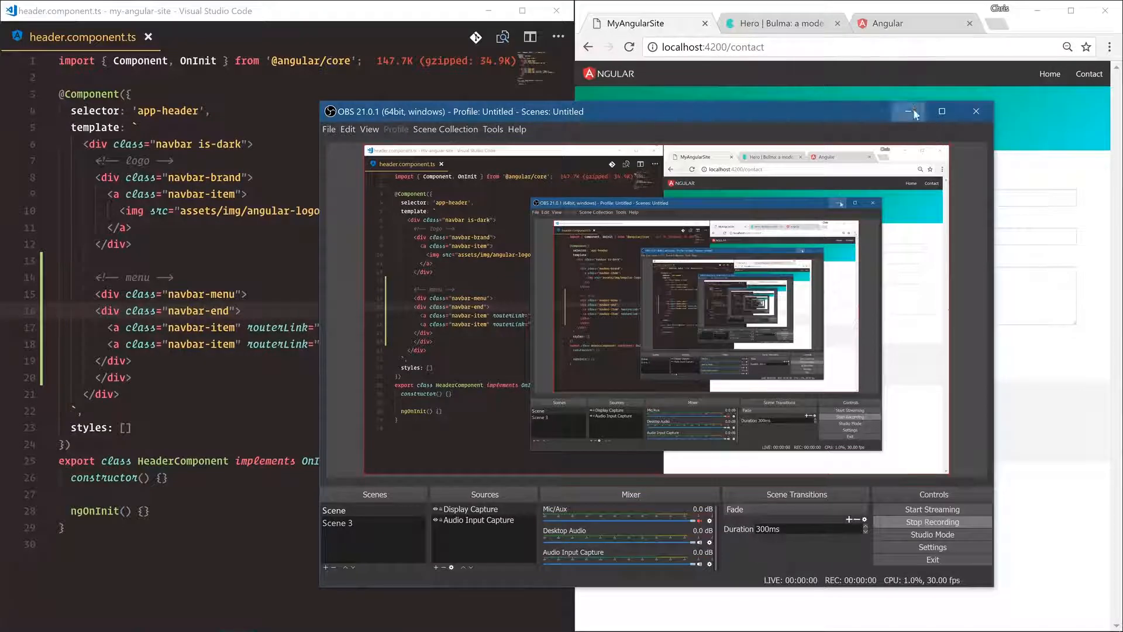
# - Duplicate the Contact link in header.component.ts as a Users link routing to /users
pyautogui.click(909, 112)
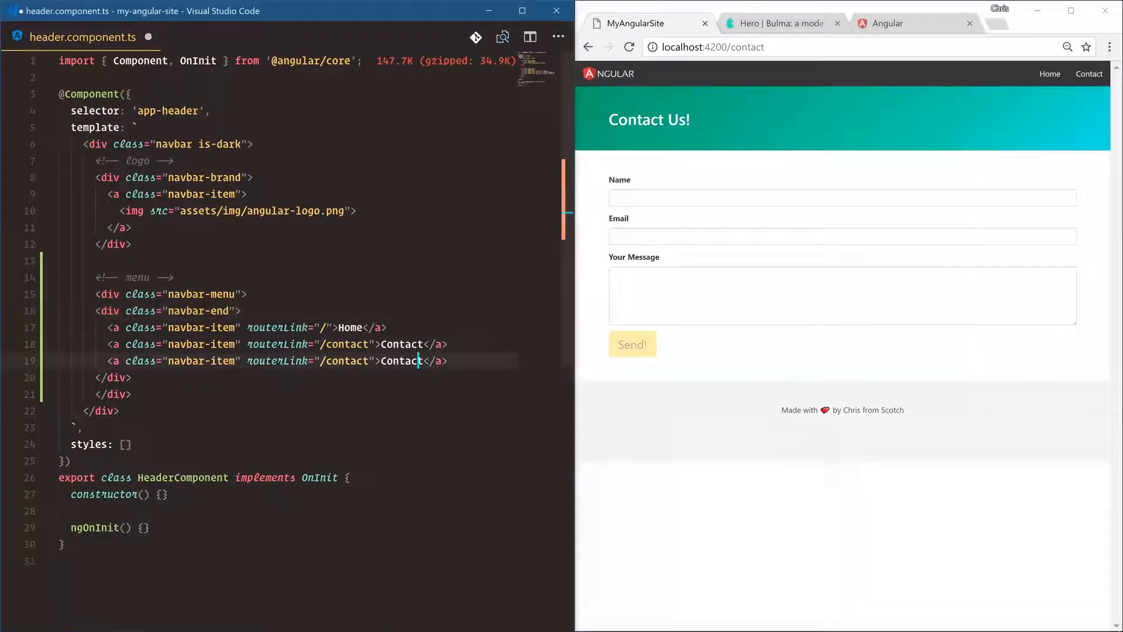
pyautogui.write('/users')
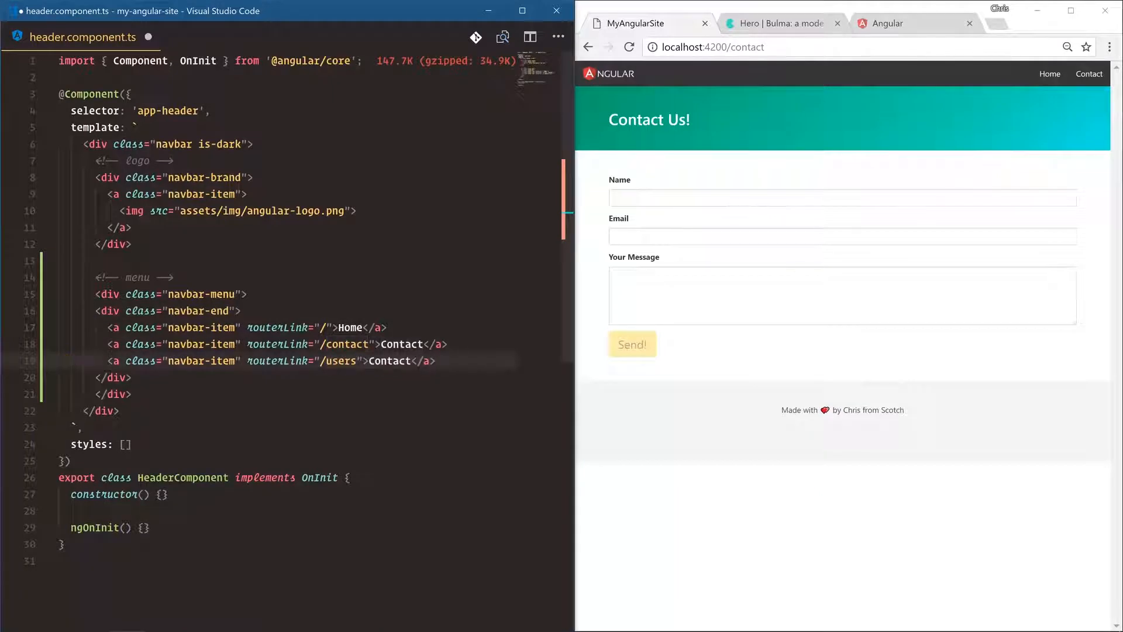
pyautogui.write('Users')
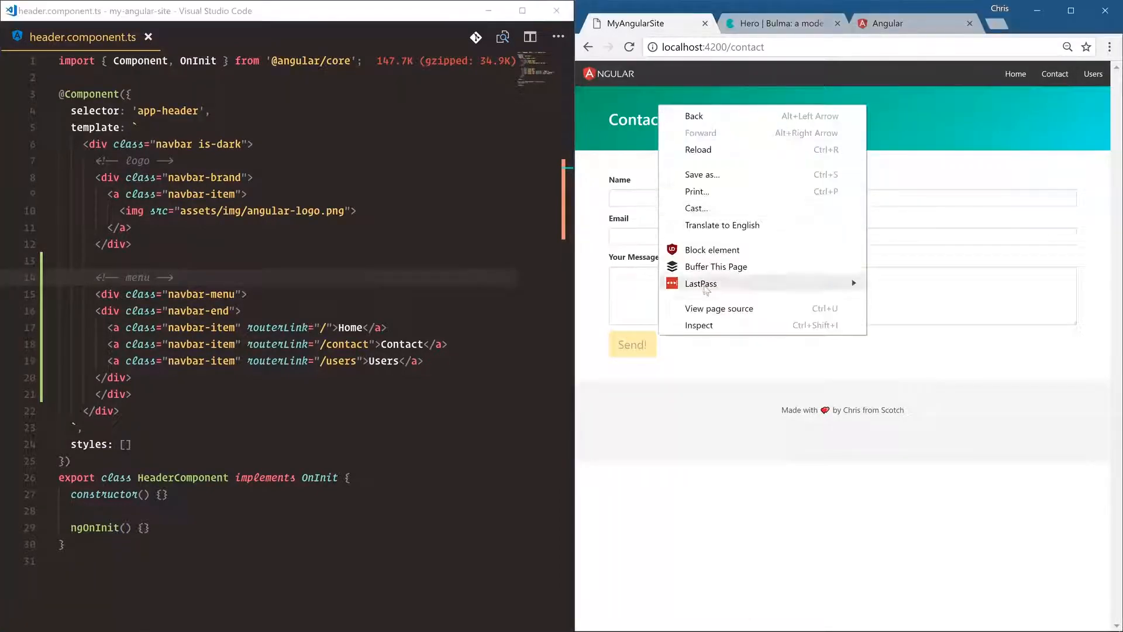
# - Open the DevTools Console and try the Home, Contact and Users navbar links
pyautogui.click(699, 325)
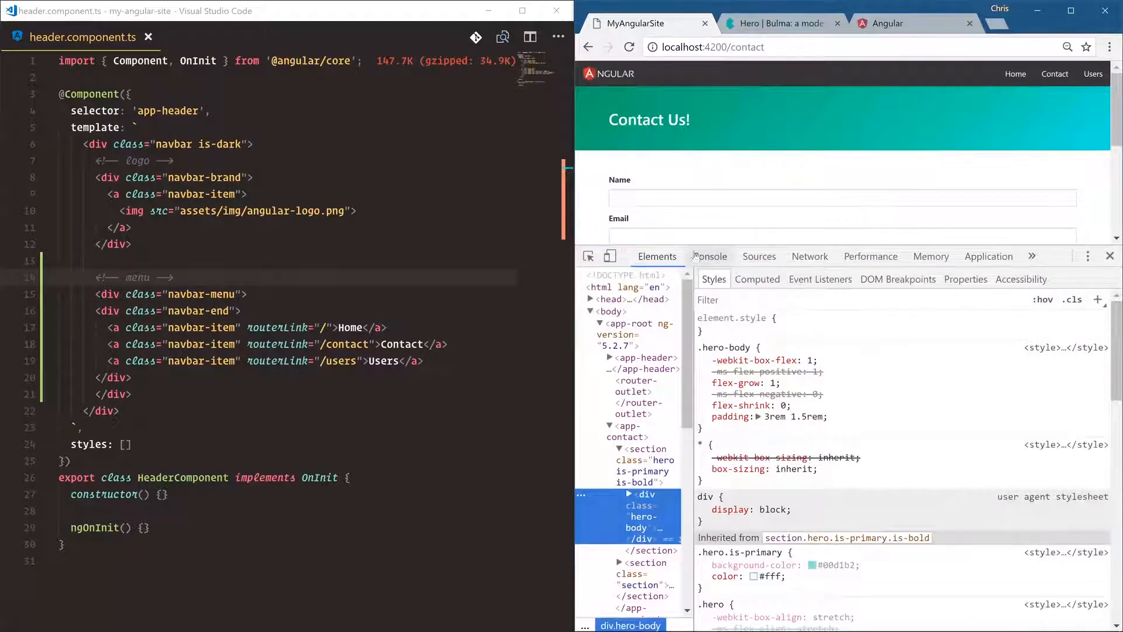
pyautogui.click(708, 256)
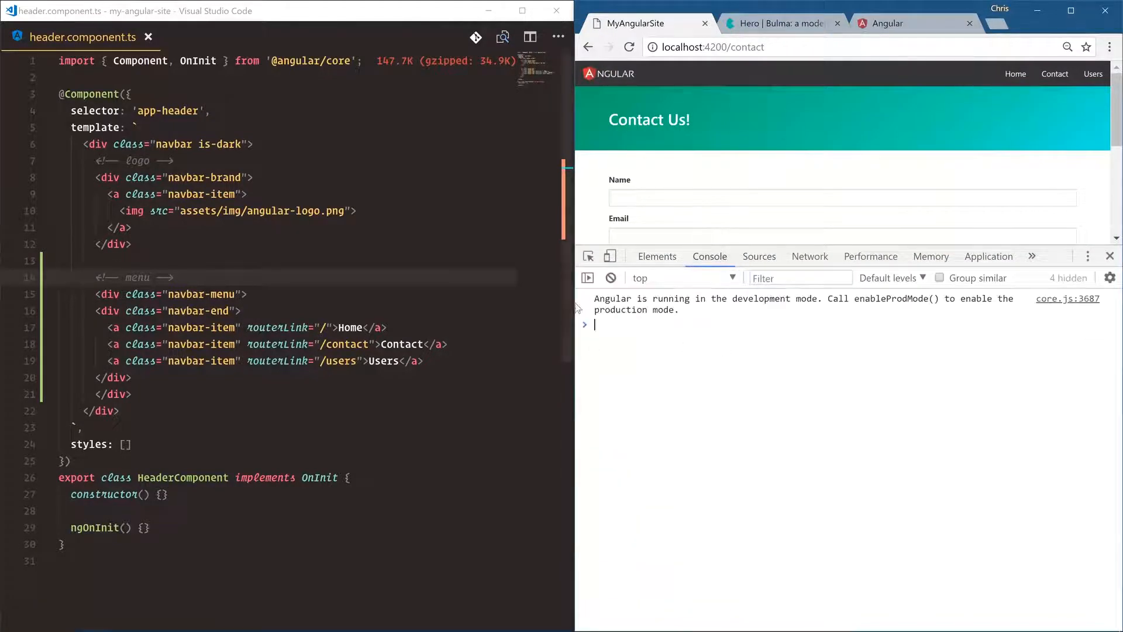
pyautogui.click(1015, 74)
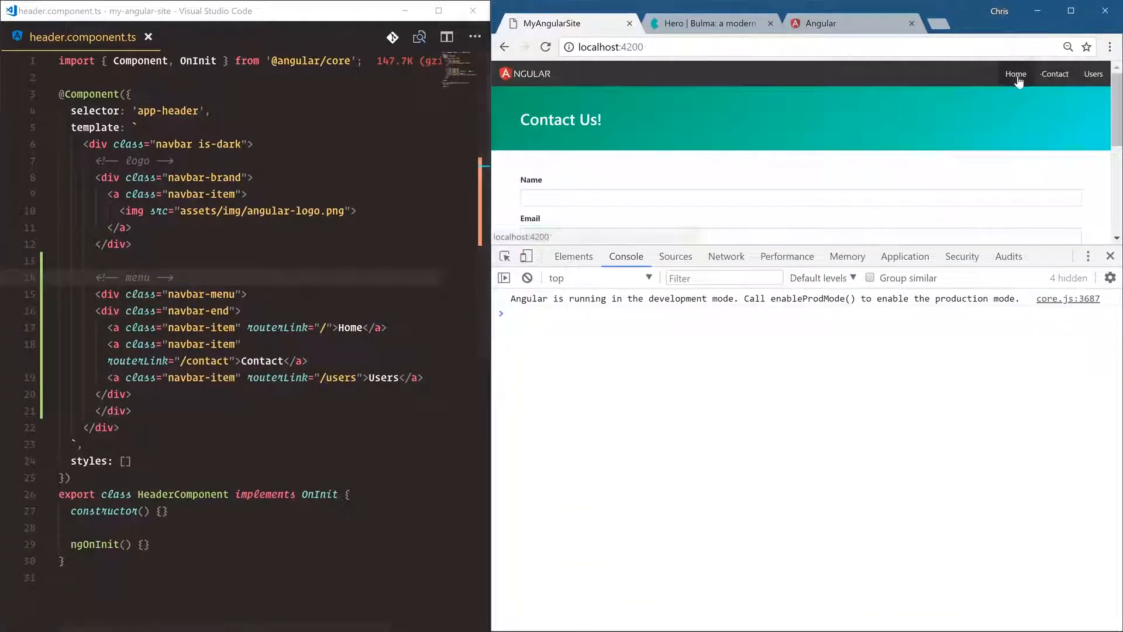
pyautogui.click(1055, 74)
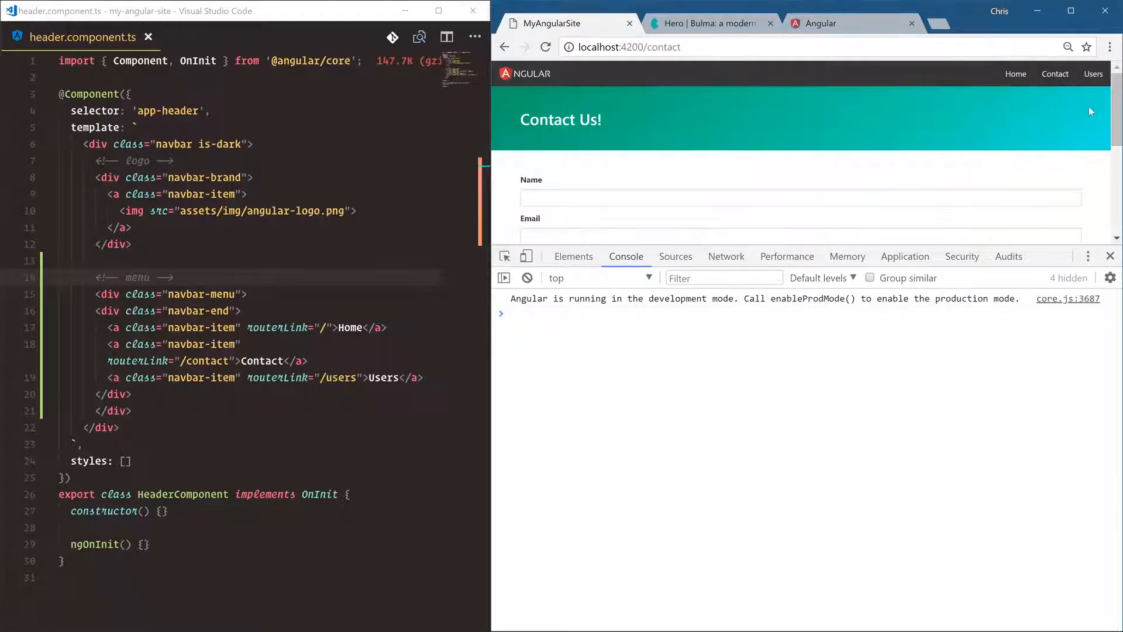
pyautogui.click(1093, 73)
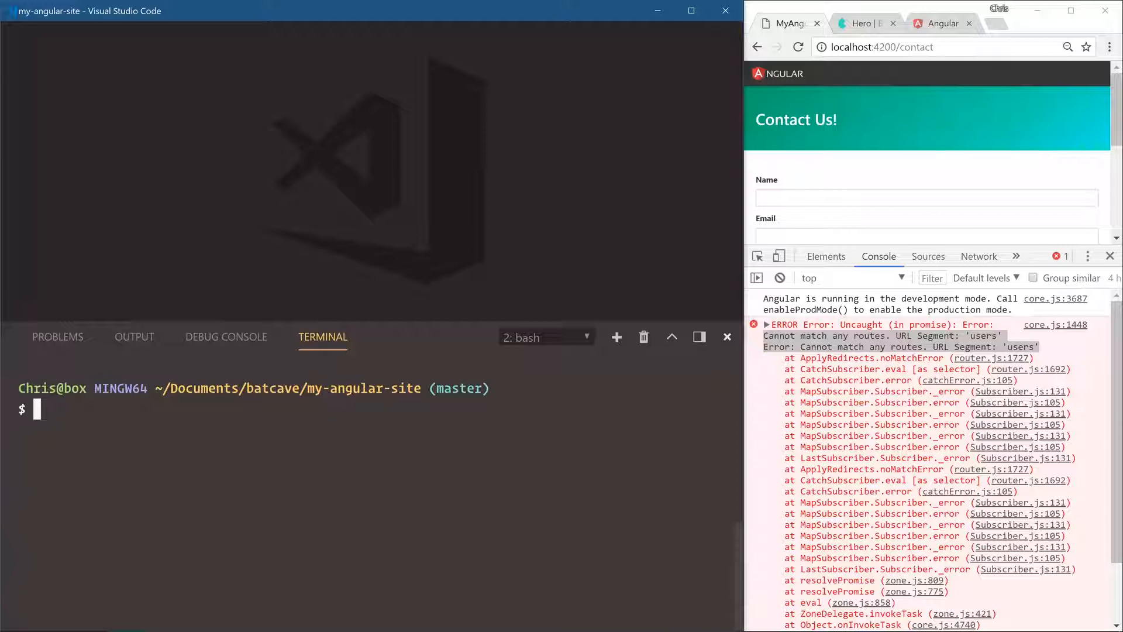
# - Run ng g module users in the integrated terminal
pyautogui.write('ng g')
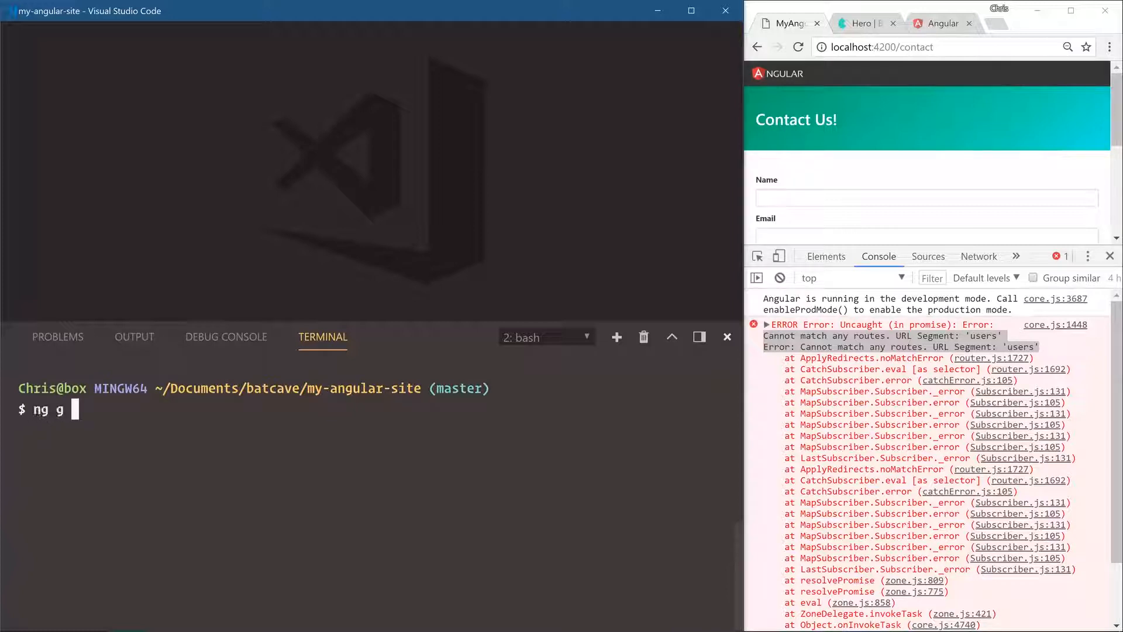
pyautogui.write('module users')
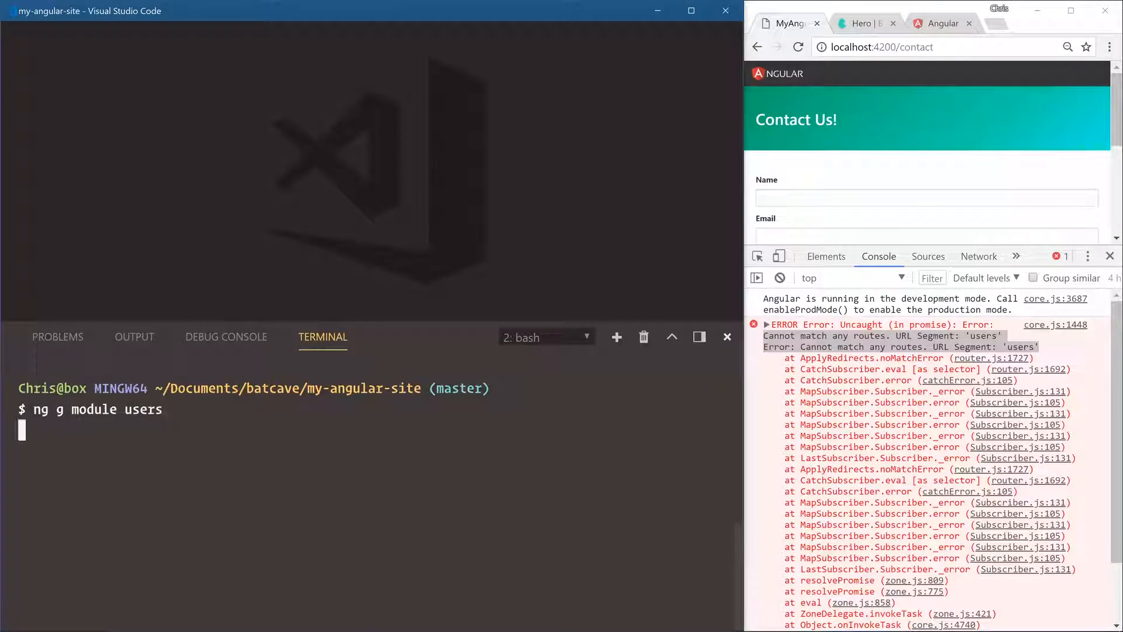
pyautogui.press('Return')
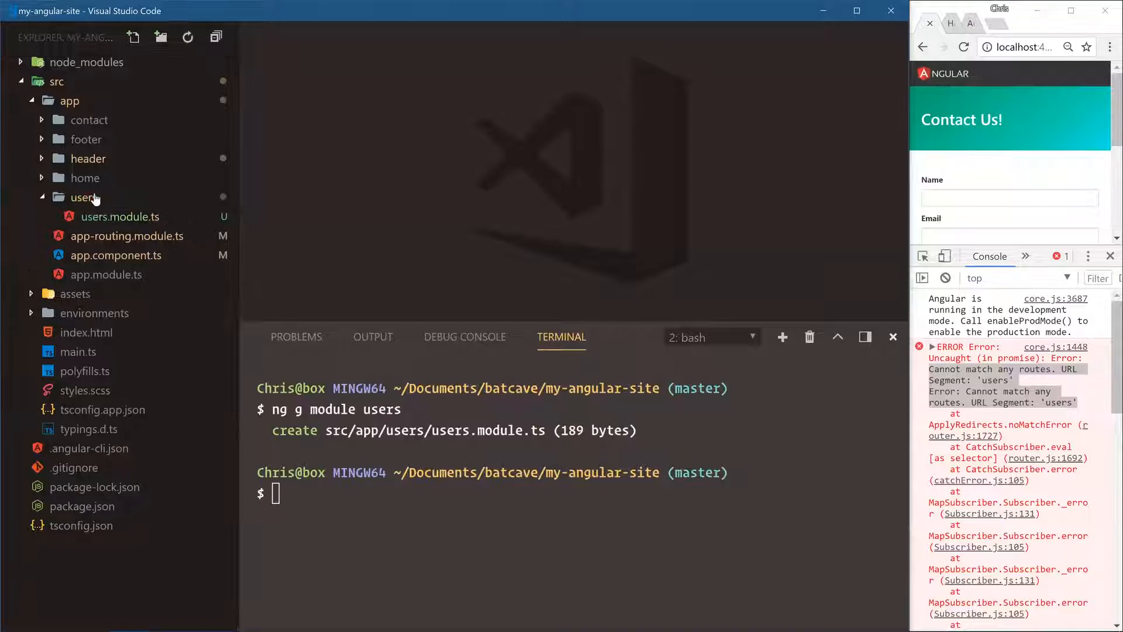
pyautogui.moveTo(380, 230)
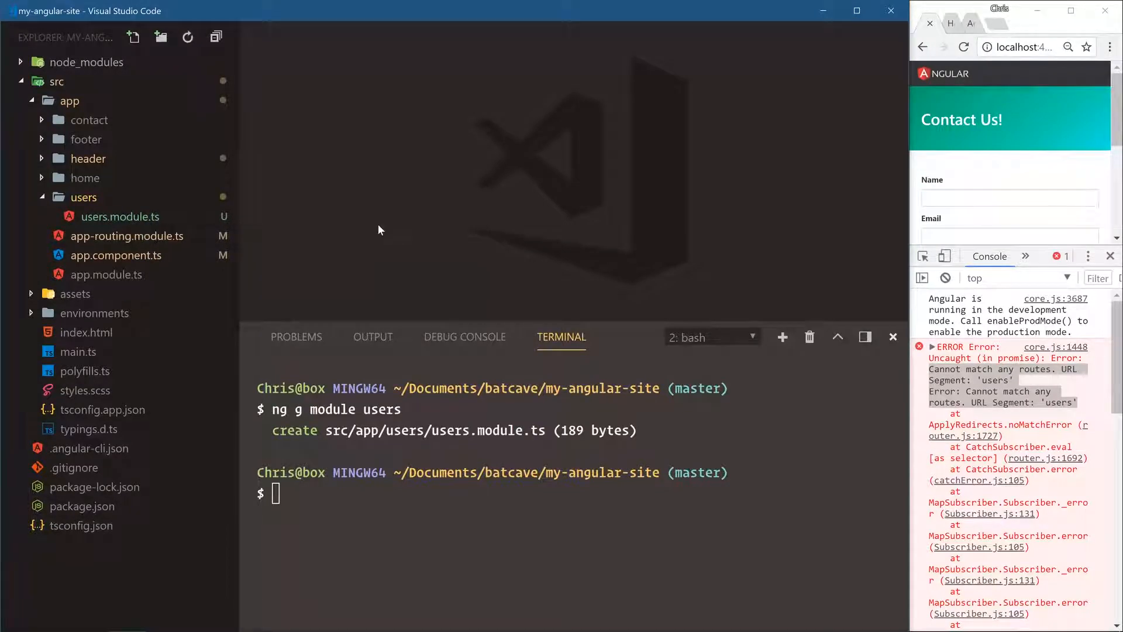
pyautogui.moveTo(159, 236)
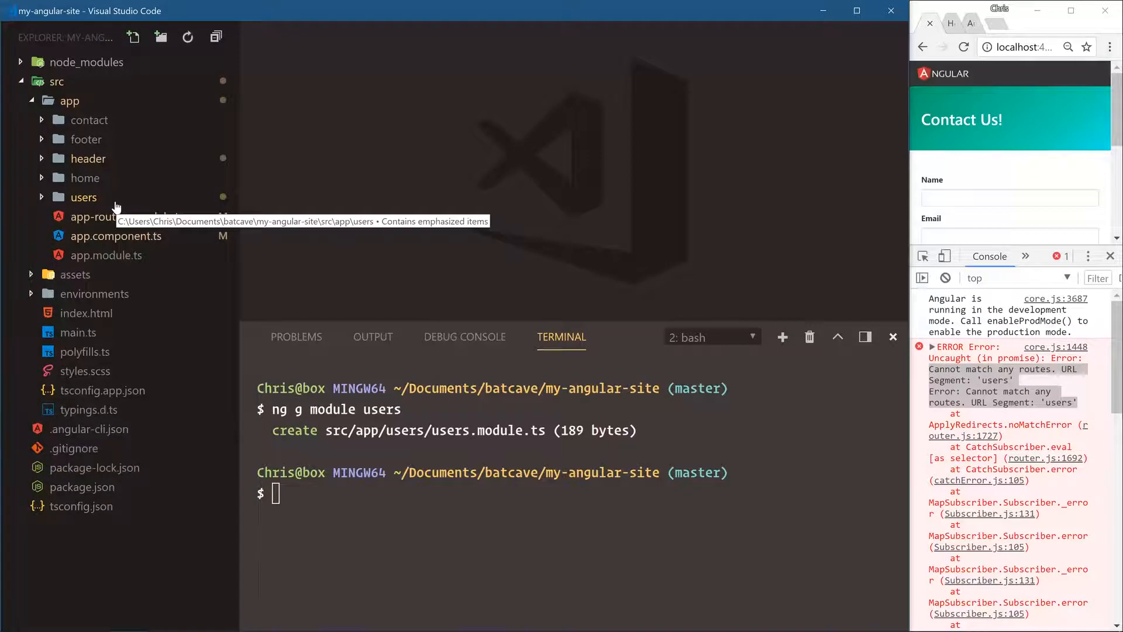
# - Delete the users folder, then open the regenerated users.module.ts and users-routing.module.ts
pyautogui.click(84, 197)
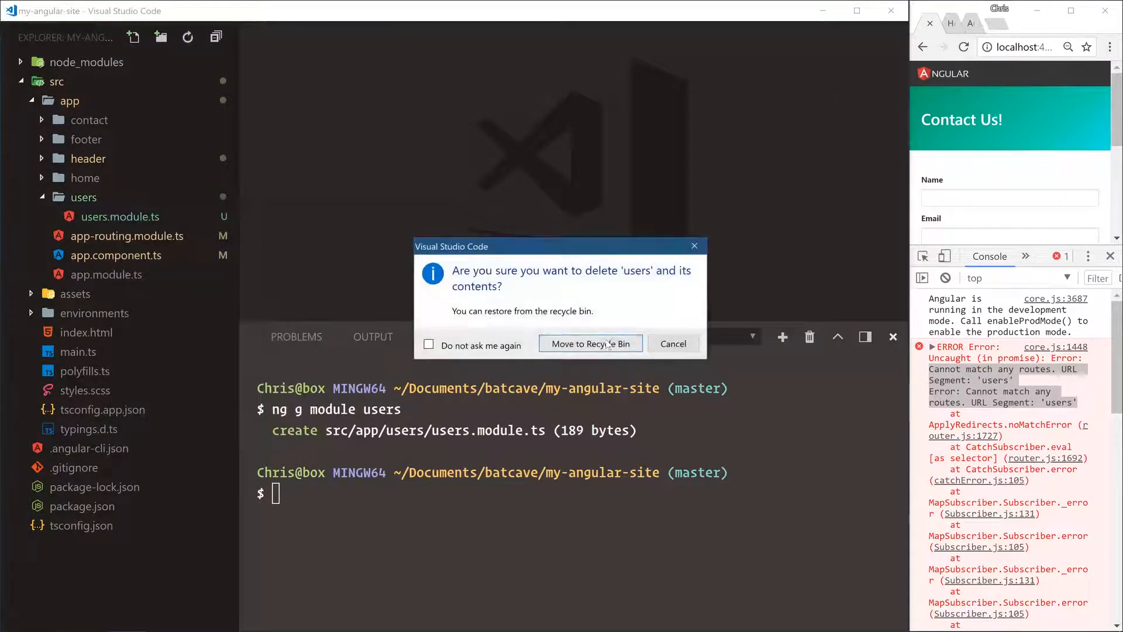
pyautogui.click(590, 344)
pyautogui.write('ng g module users --routing')
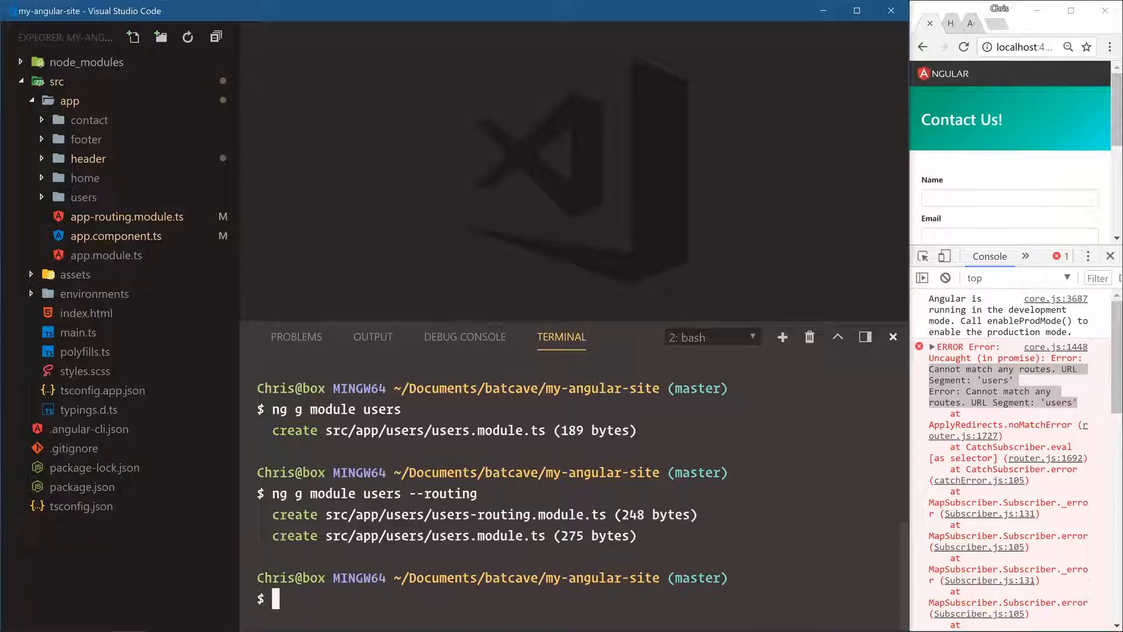
pyautogui.click(83, 197)
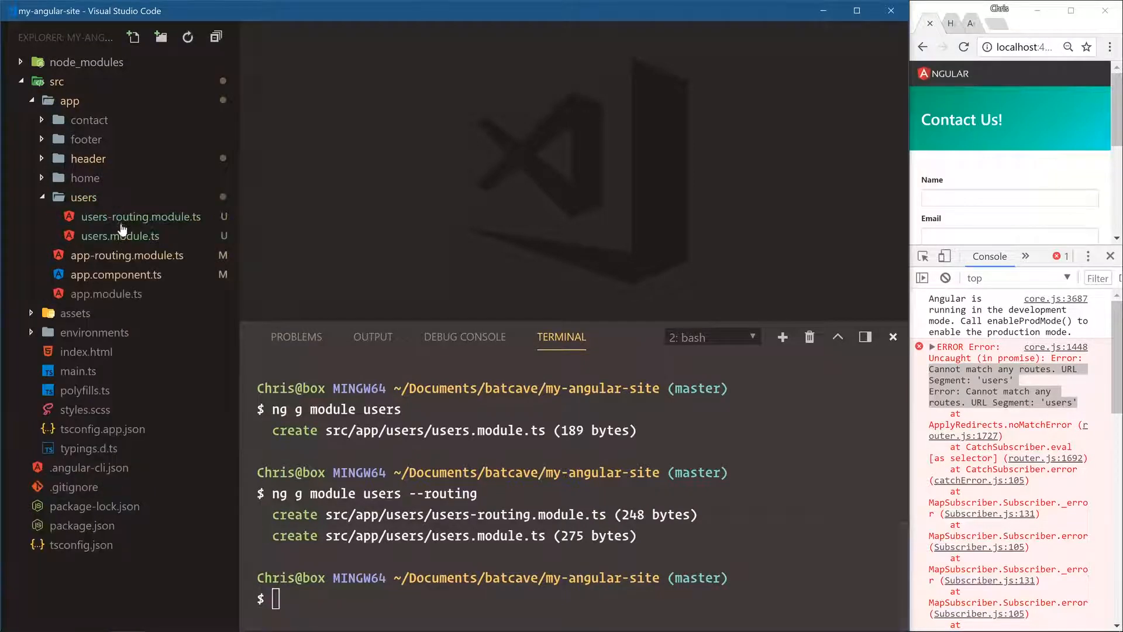
pyautogui.moveTo(141, 217)
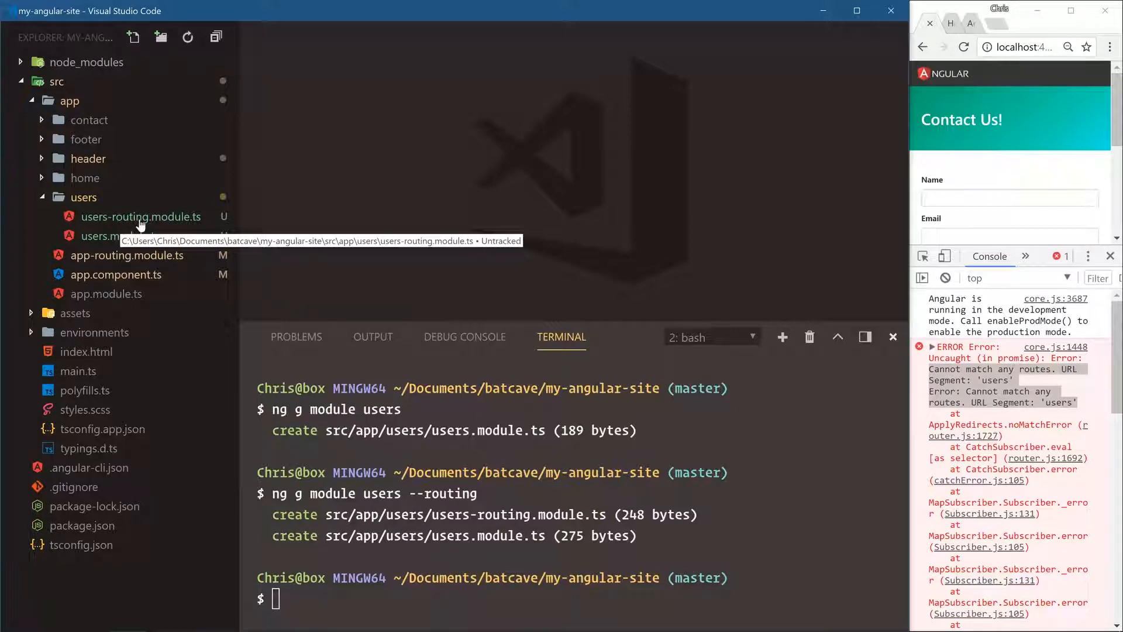
pyautogui.click(111, 235)
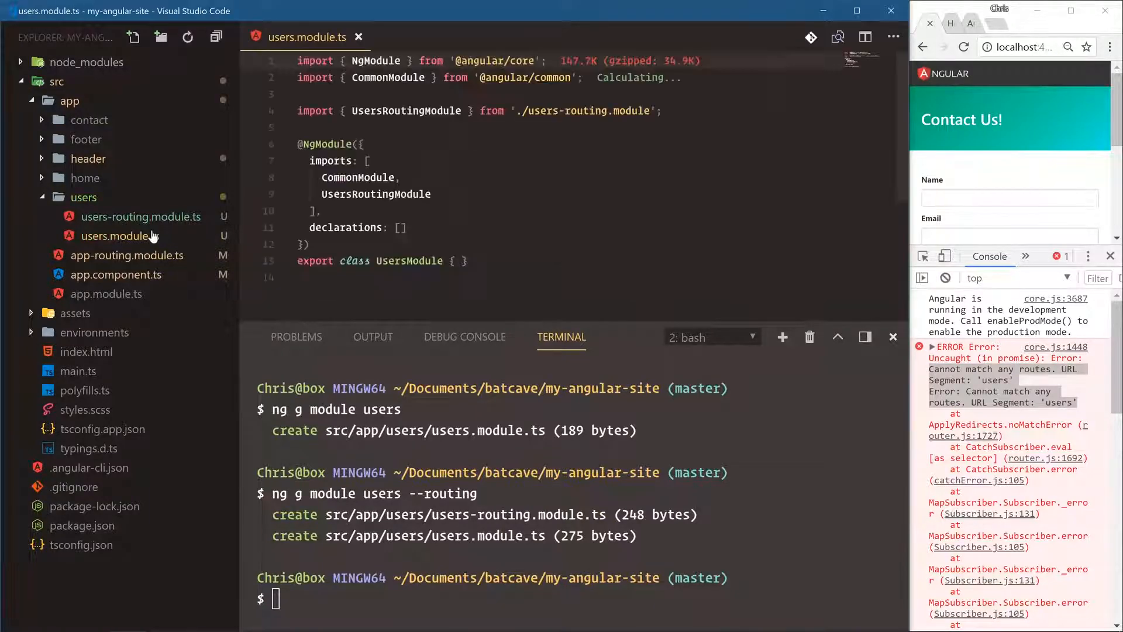
pyautogui.click(140, 216)
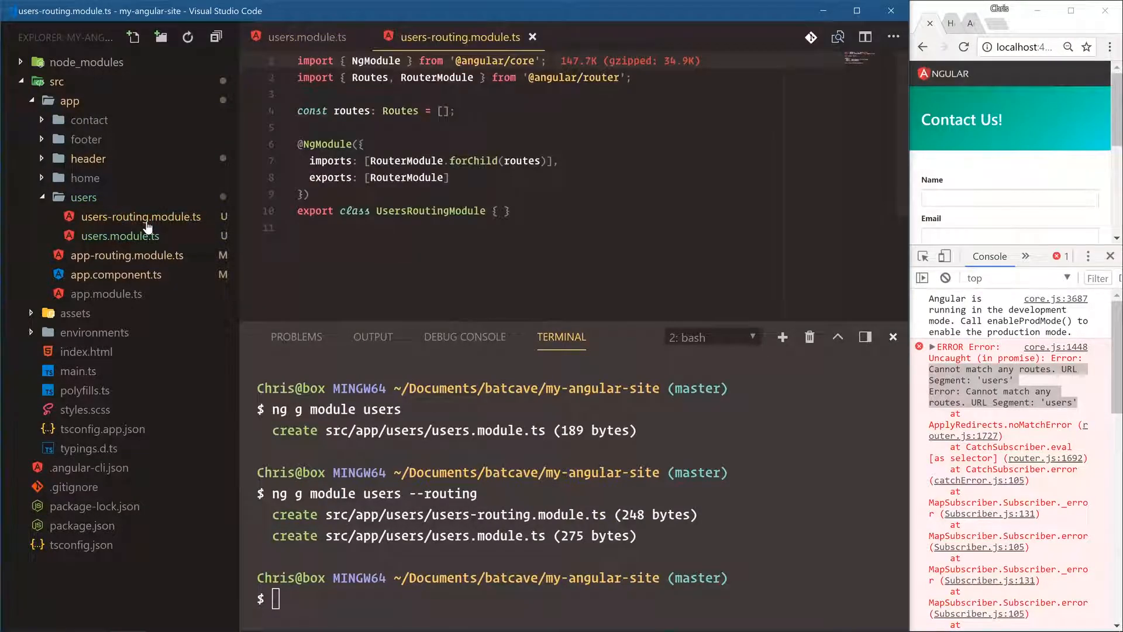
# - Generate a user-list component inside the users folder
pyautogui.write('cle')
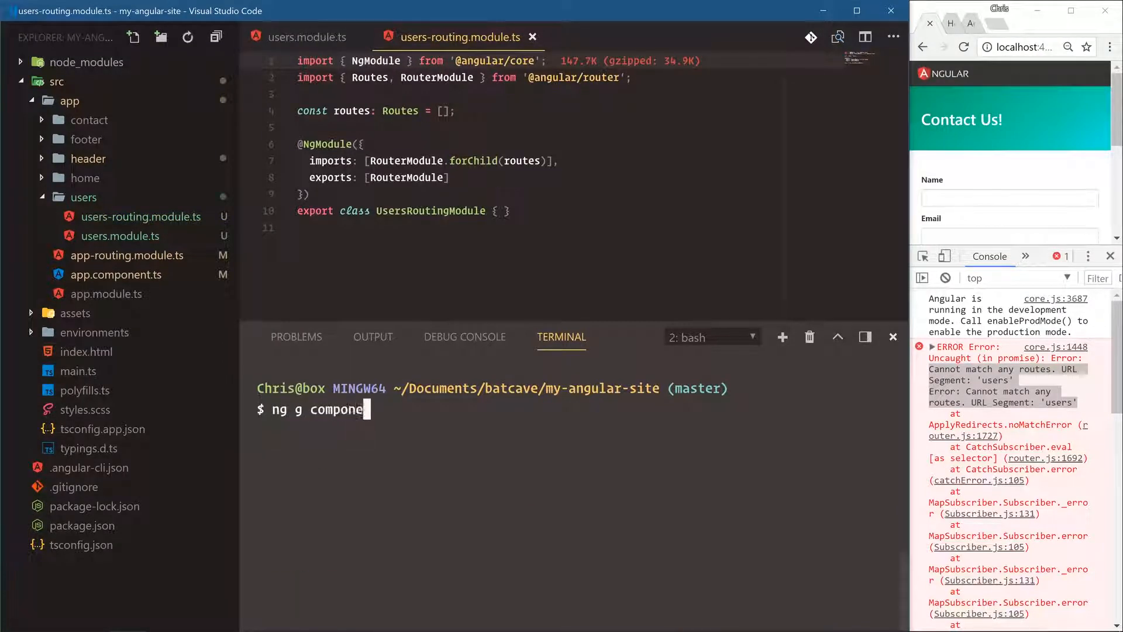
pyautogui.write('nt users')
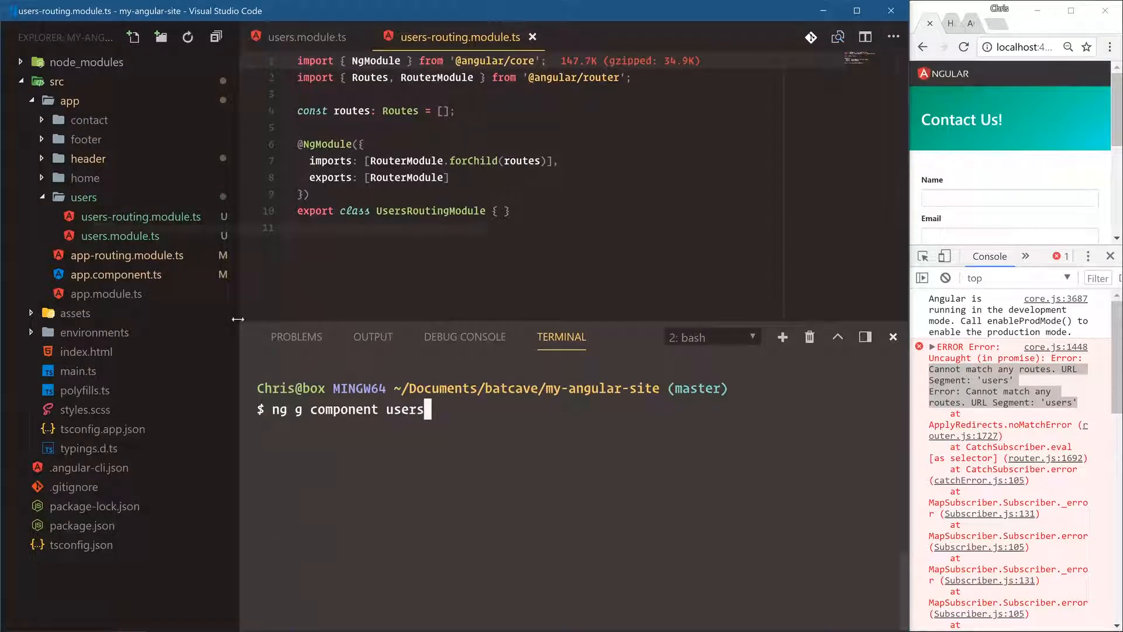
pyautogui.write('/')
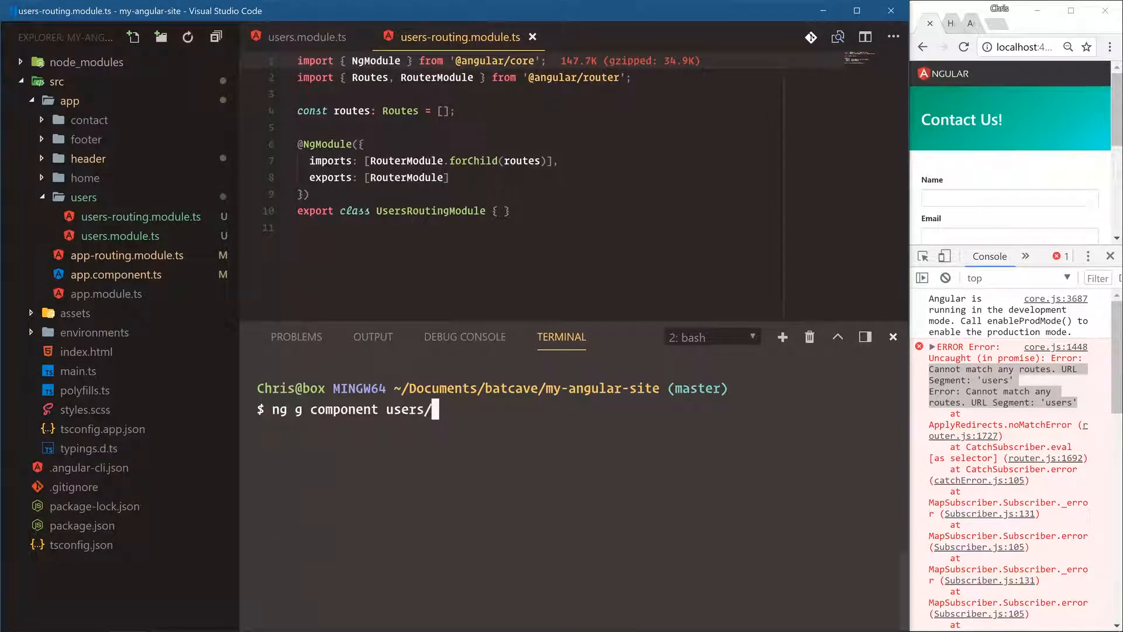
pyautogui.write('user-list')
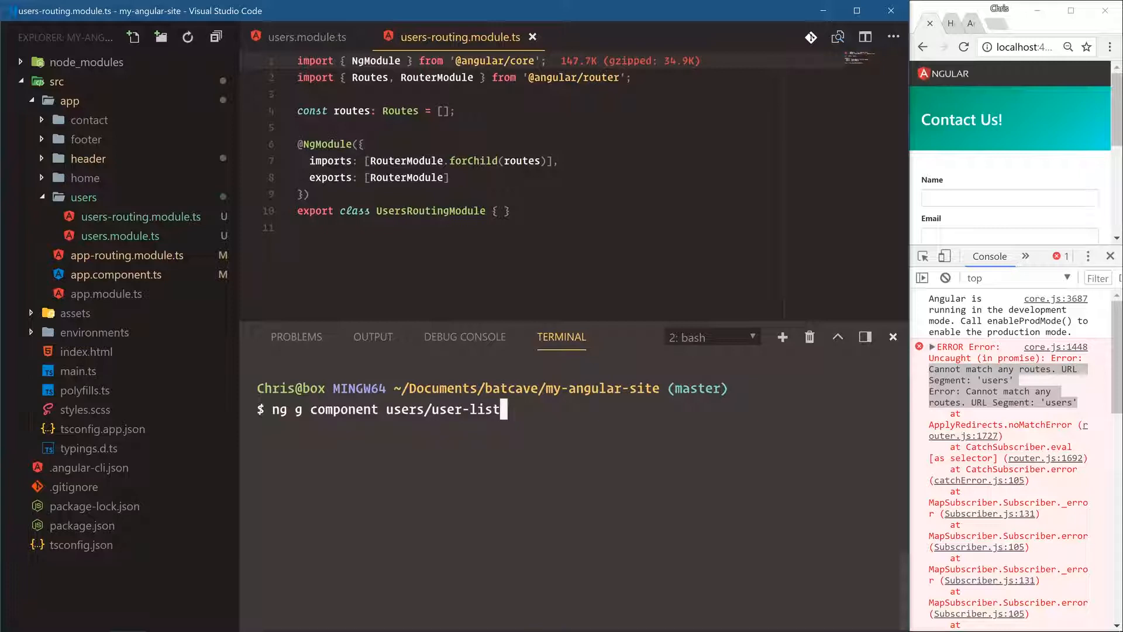
pyautogui.press('Return')
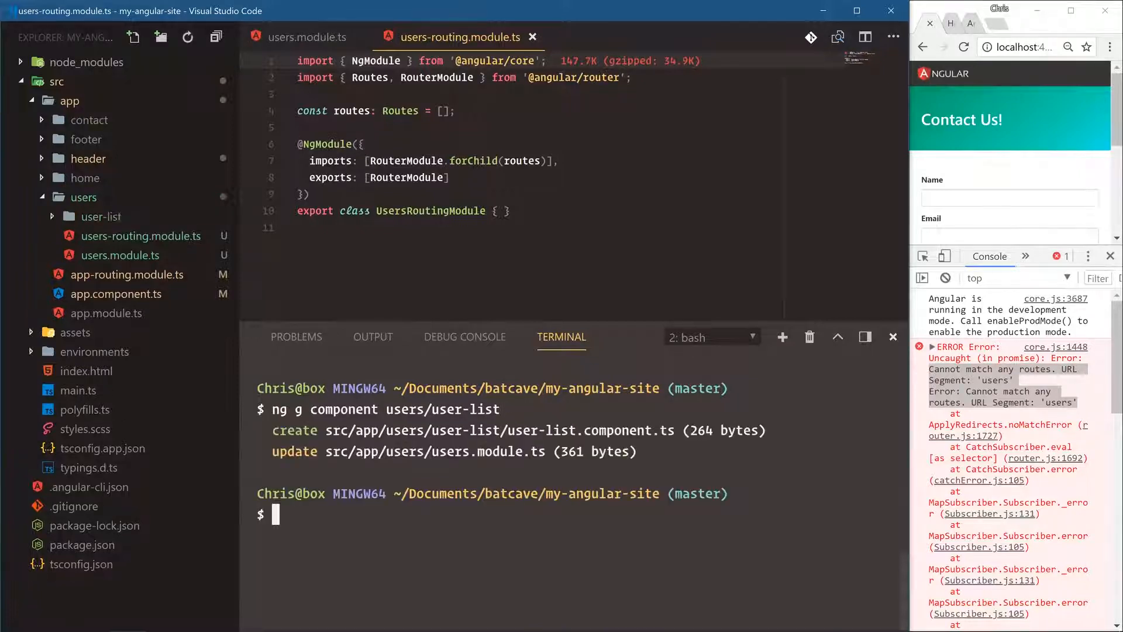
# - Generate the users/user-single component and hide the terminal panel
pyautogui.write('ng g component')
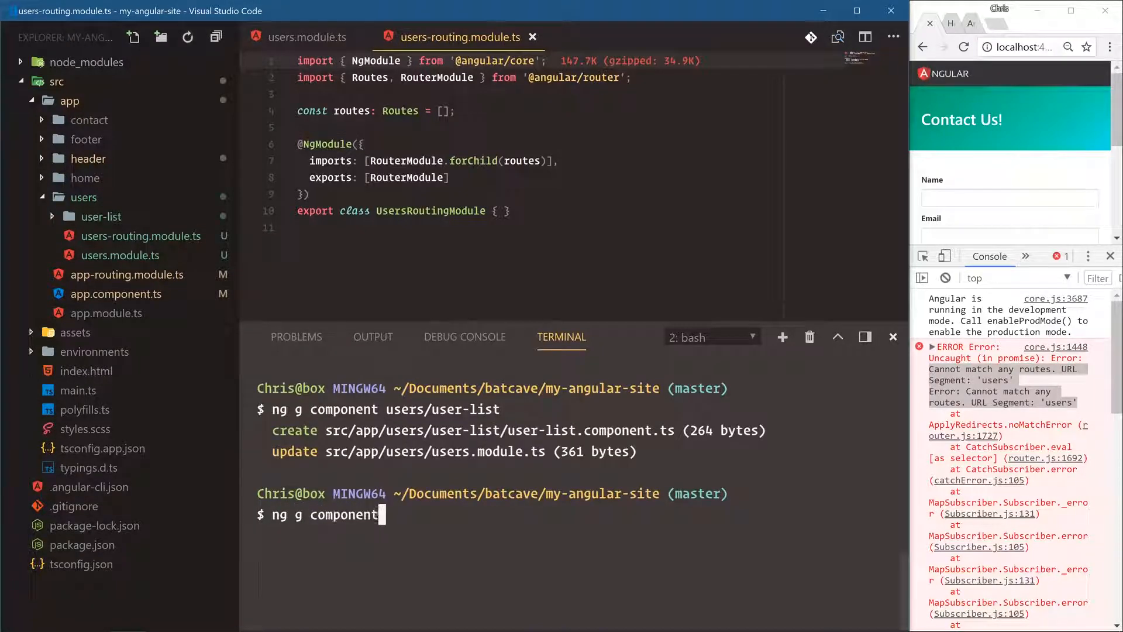
pyautogui.write('users')
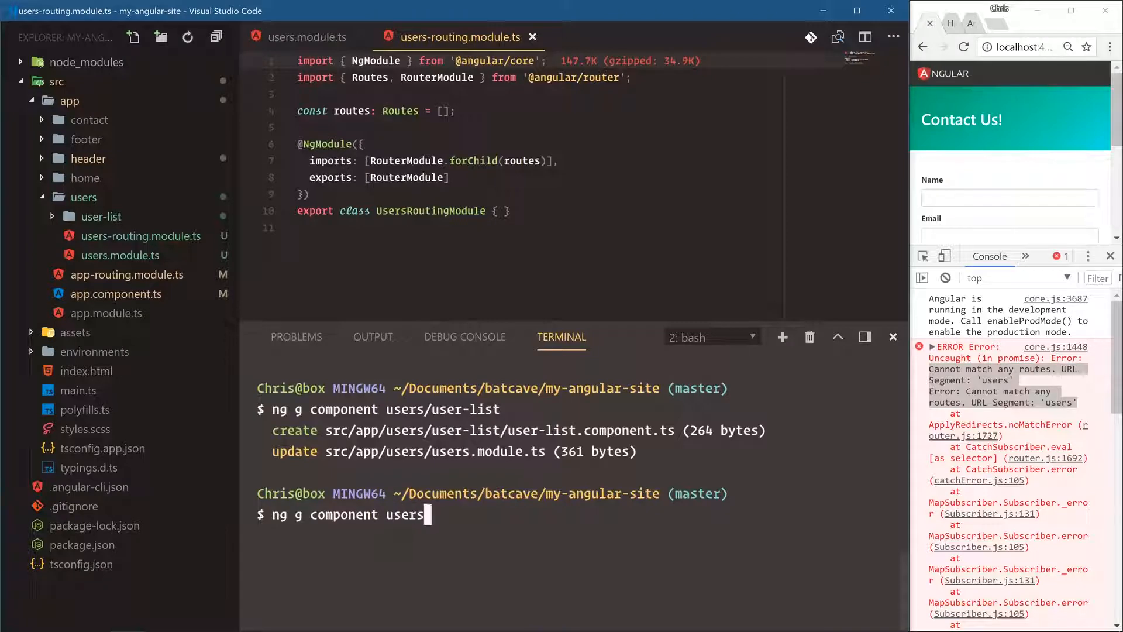
pyautogui.write('/user-single')
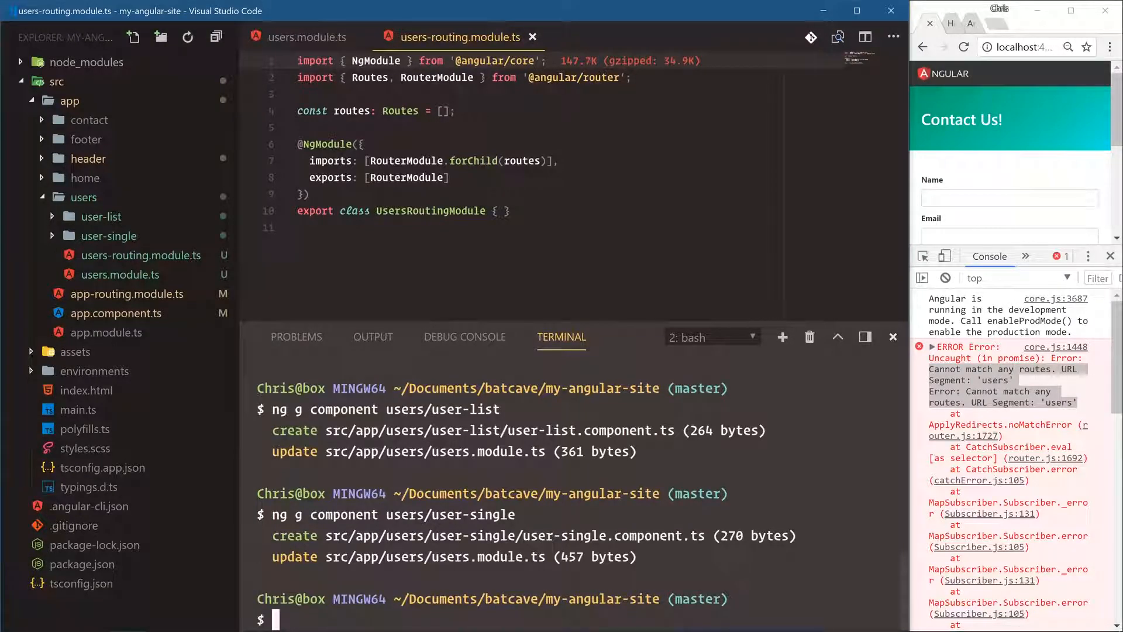
pyautogui.click(893, 337)
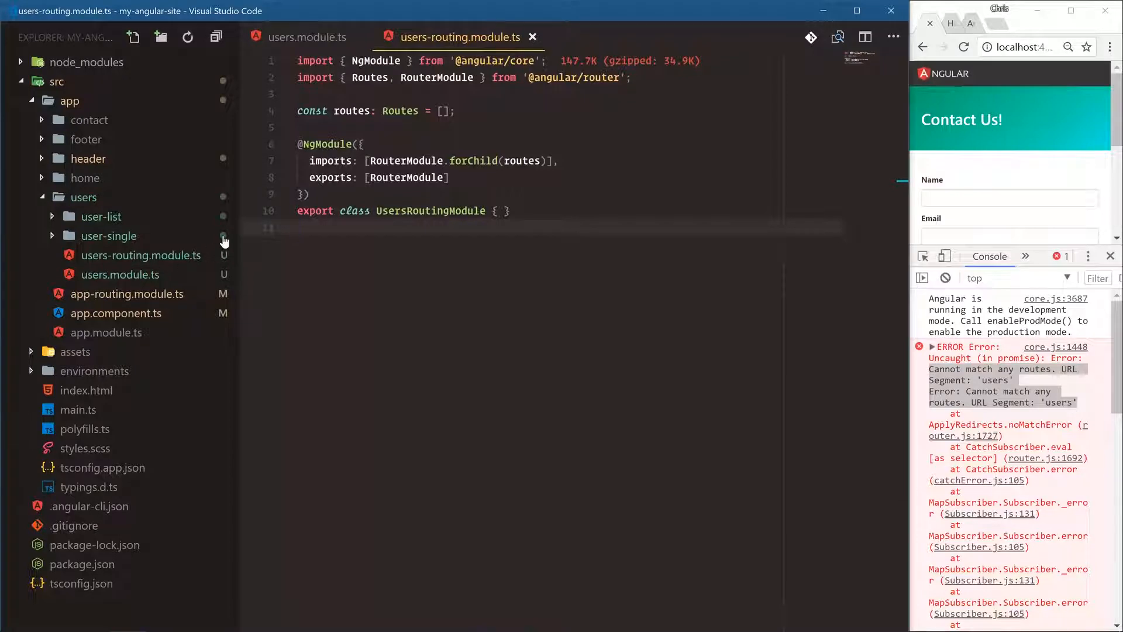
pyautogui.moveTo(224, 235)
pyautogui.write('{')
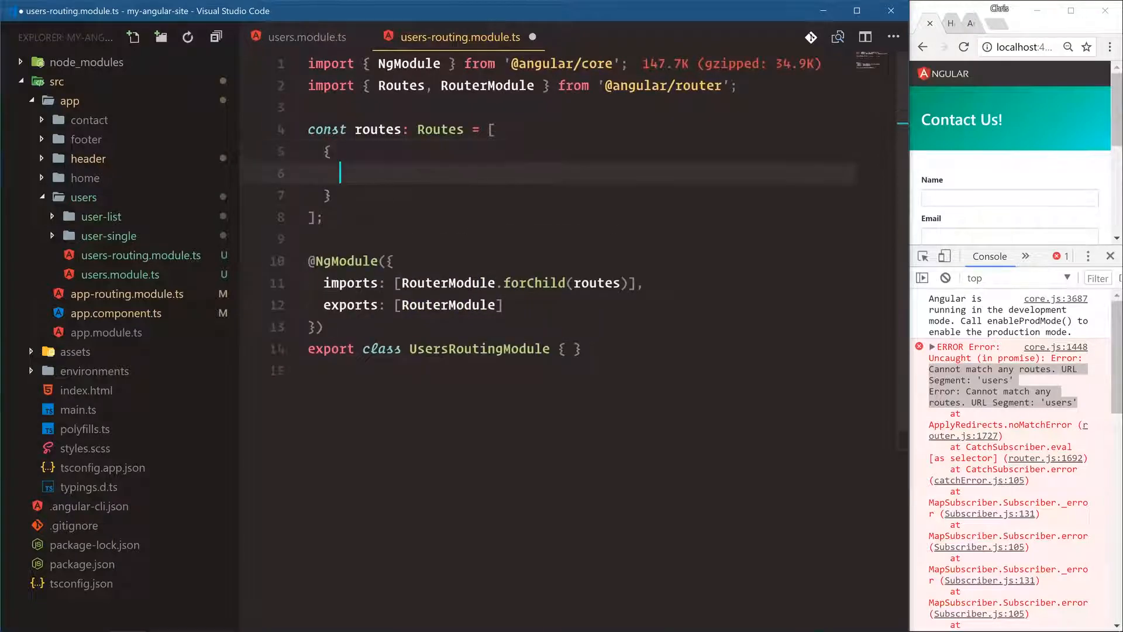
# - Add the empty and ':username' routes with an example URL note /users/chrisoncode
pyautogui.write("path: '',")
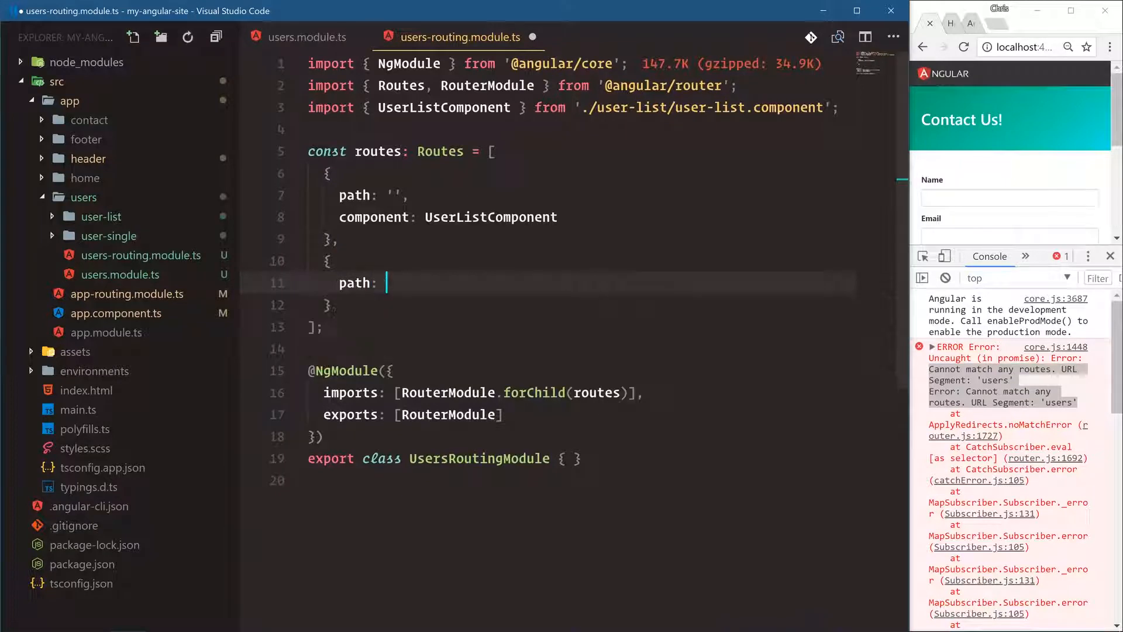
pyautogui.write("':username'")
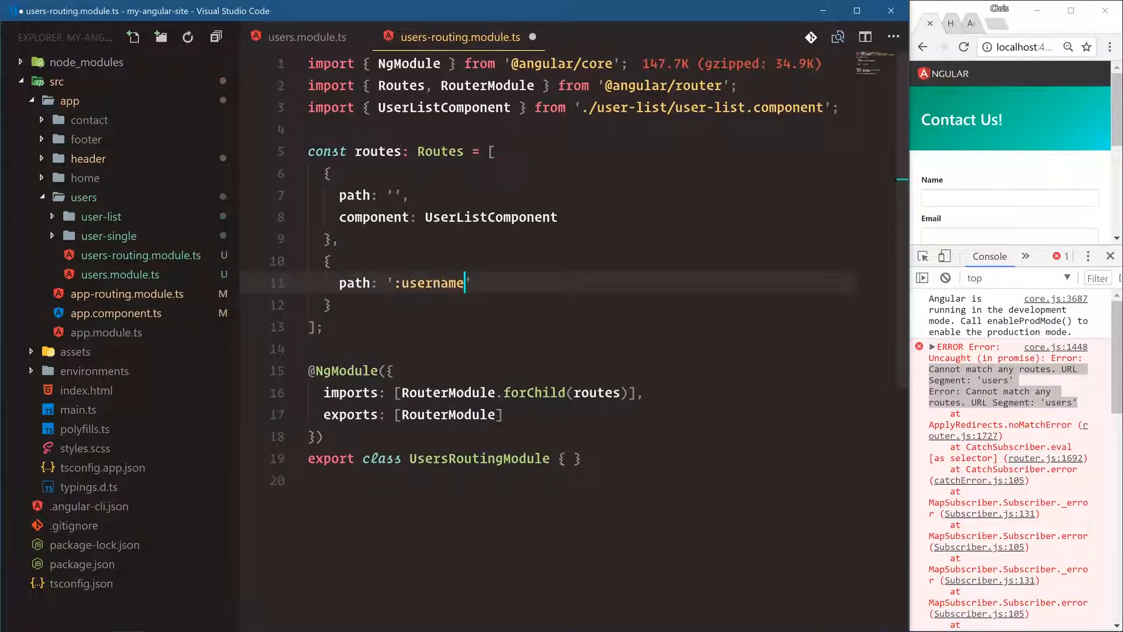
pyautogui.write(',')
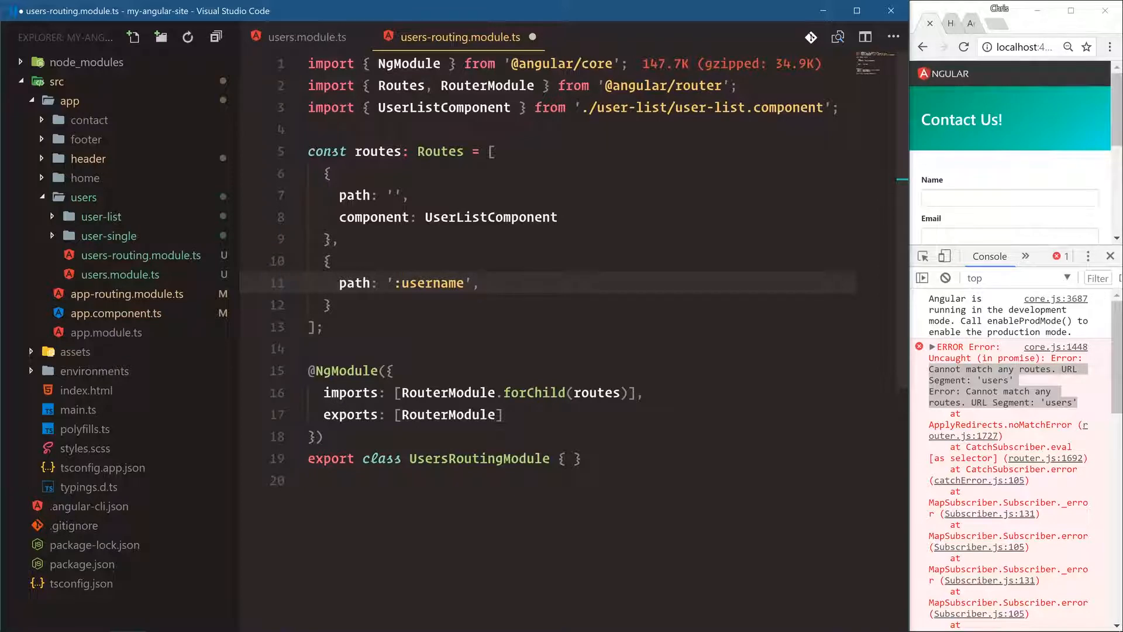
pyautogui.press('enter')
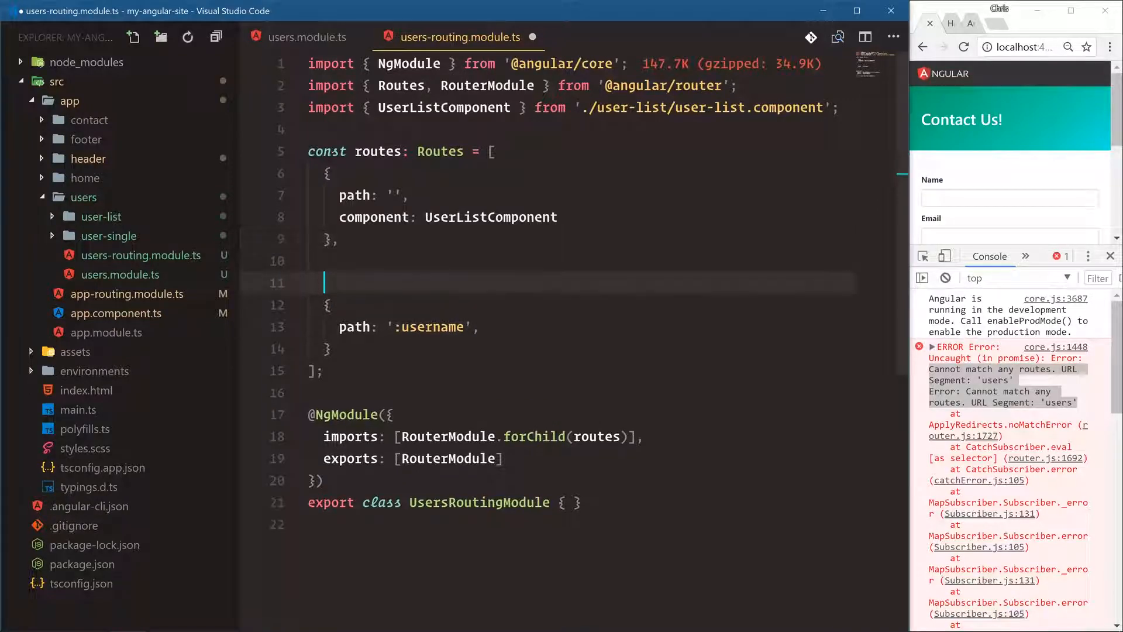
pyautogui.write('/users/')
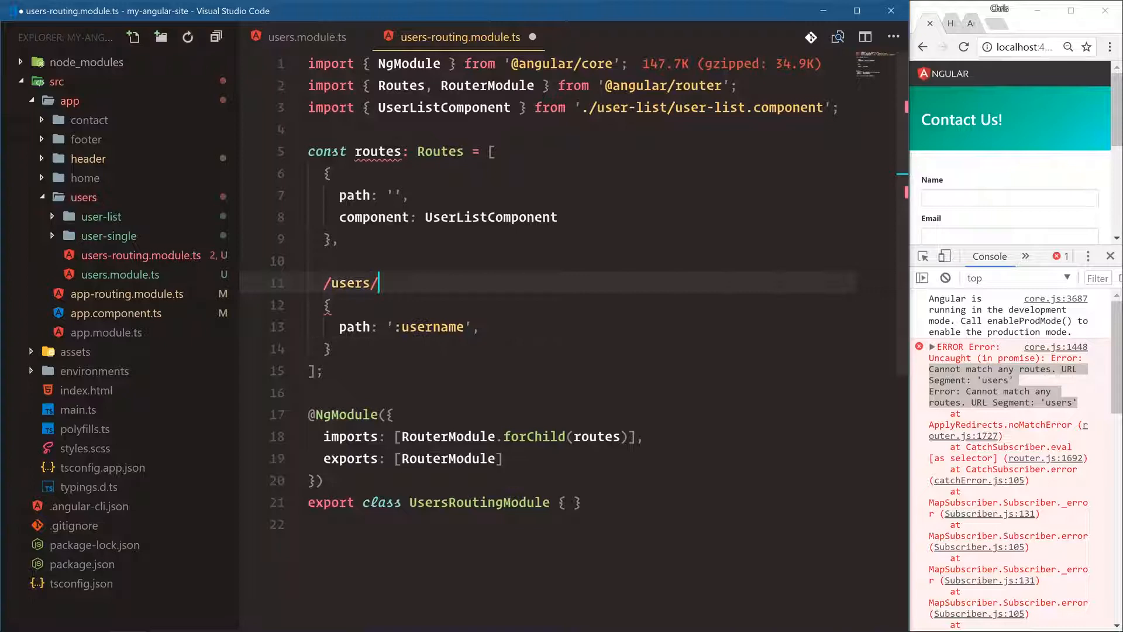
pyautogui.write('chrisoncode')
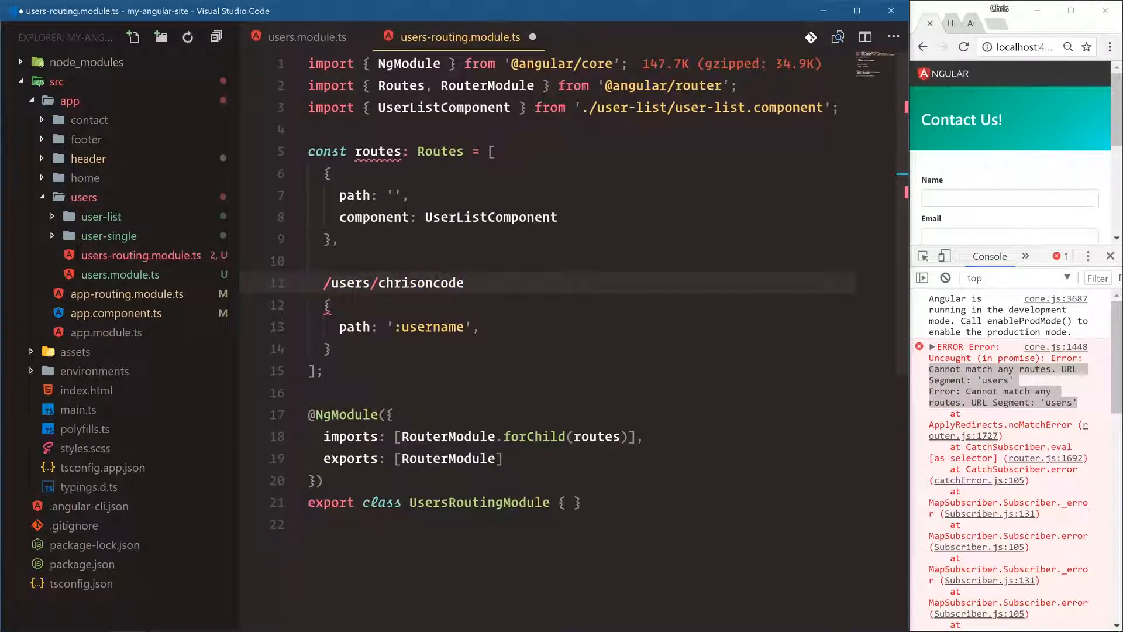
pyautogui.click(392, 282)
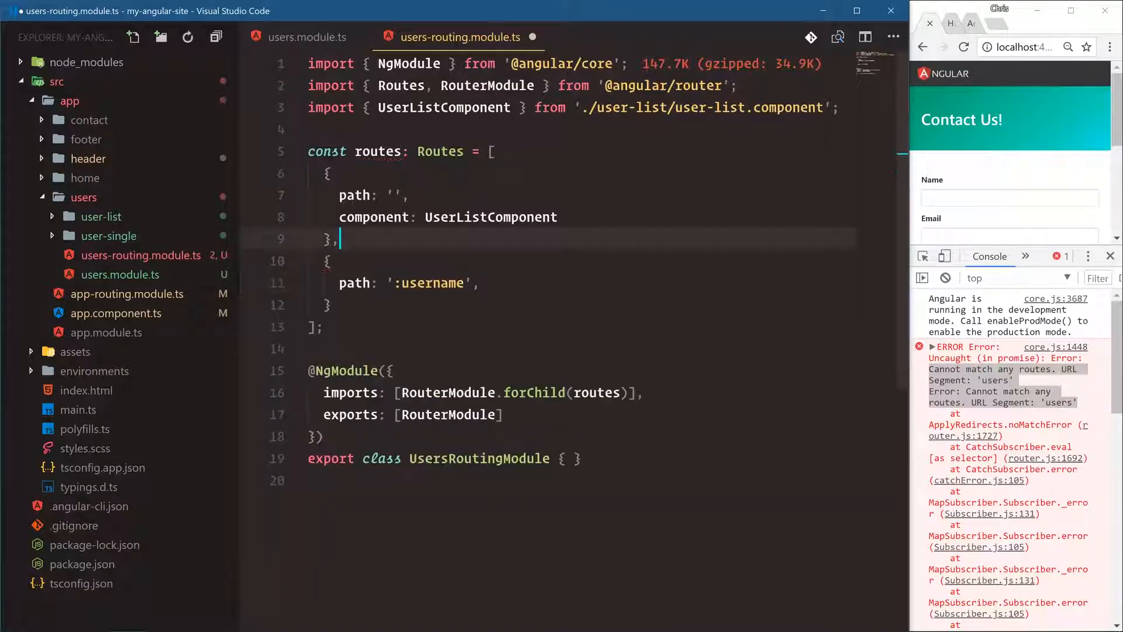
# - Assign UserSingleComponent to the ':username' route and complete the users import paths
pyautogui.write('component')
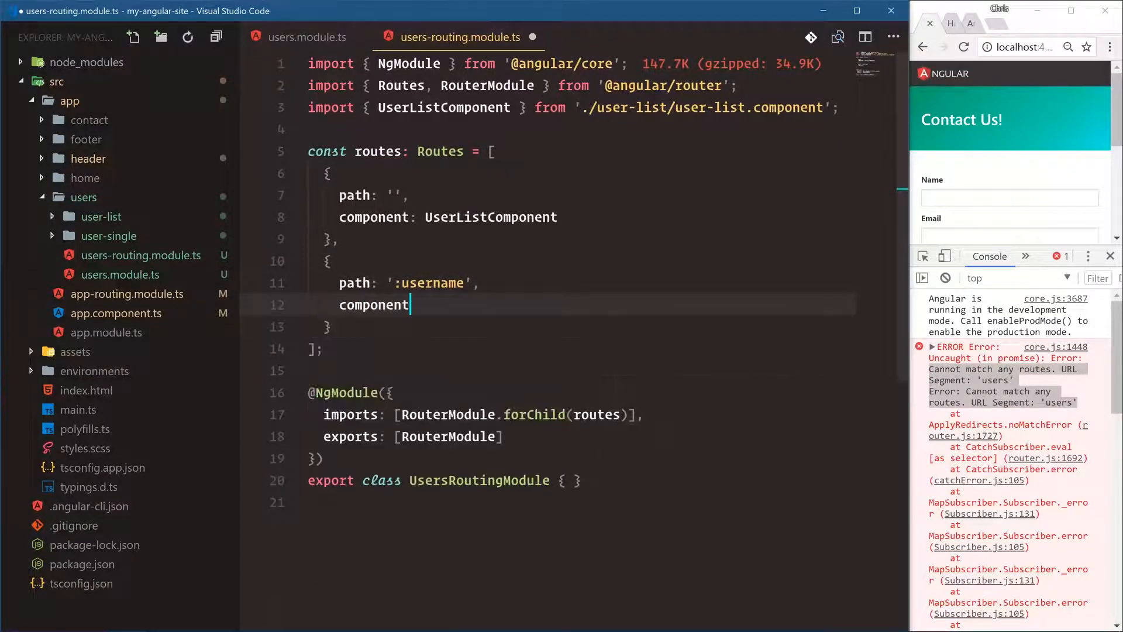
pyautogui.write('UserSingleComponent')
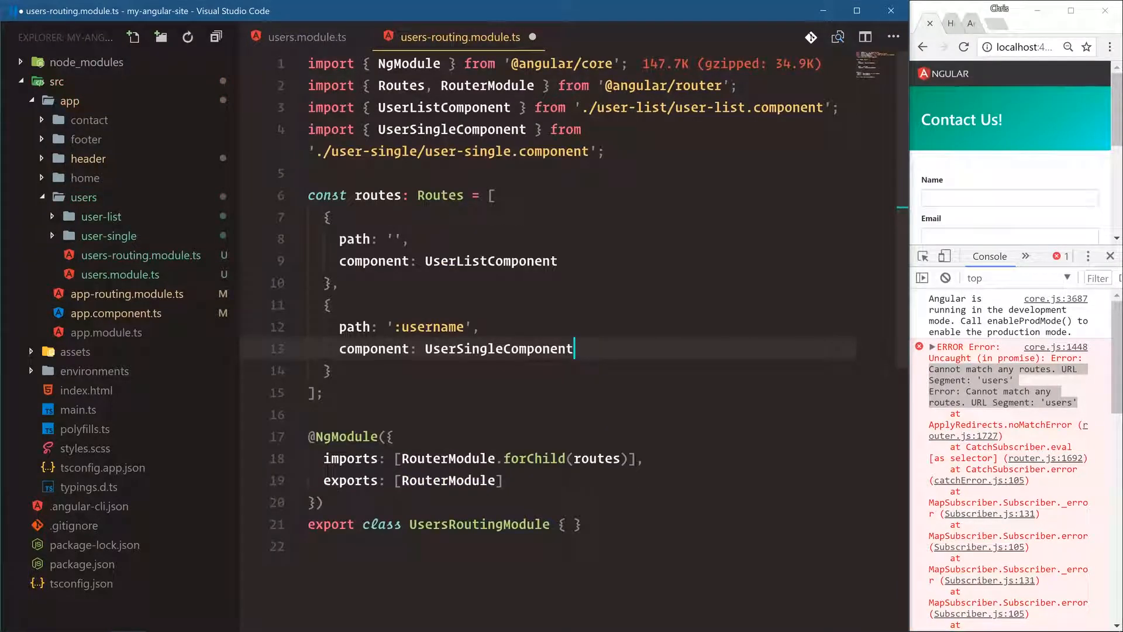
pyautogui.write('u')
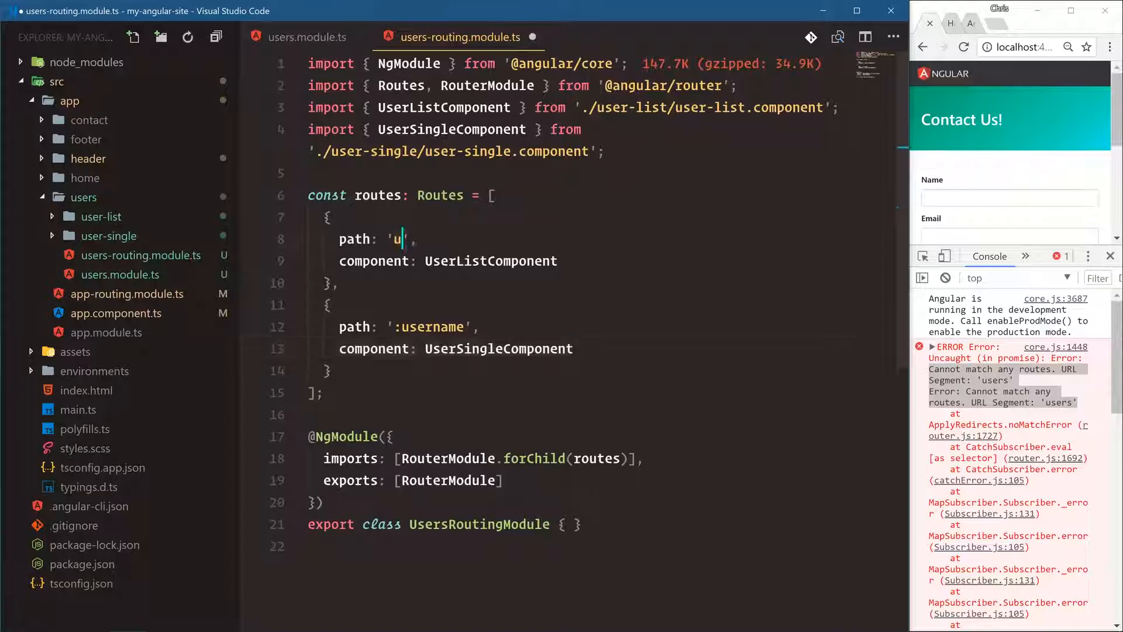
pyautogui.write('sers')
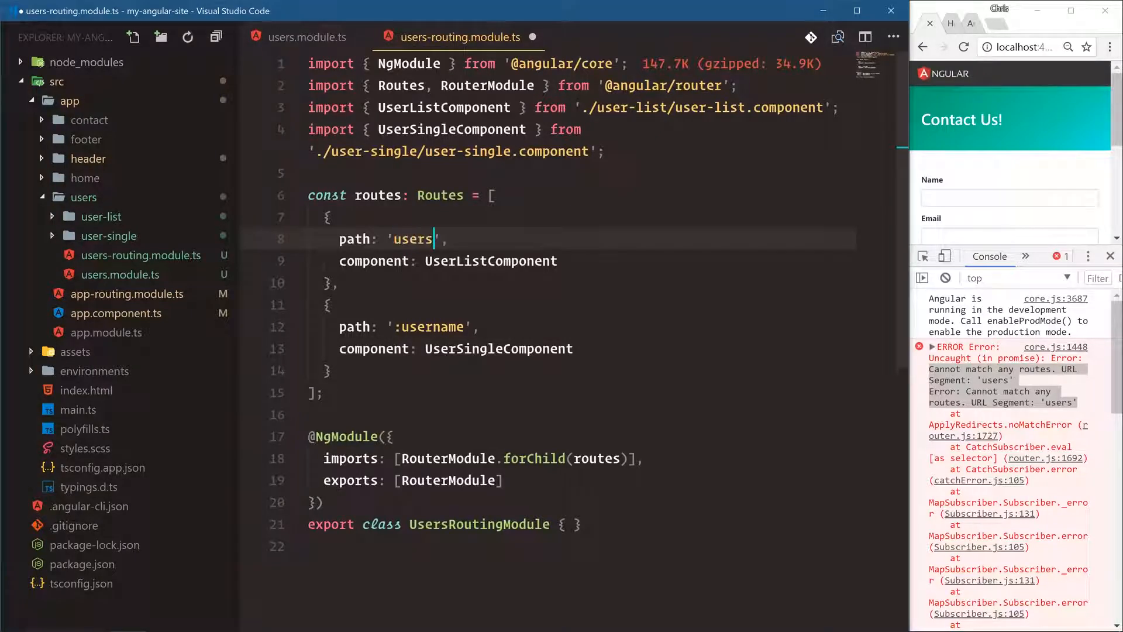
pyautogui.write('users/')
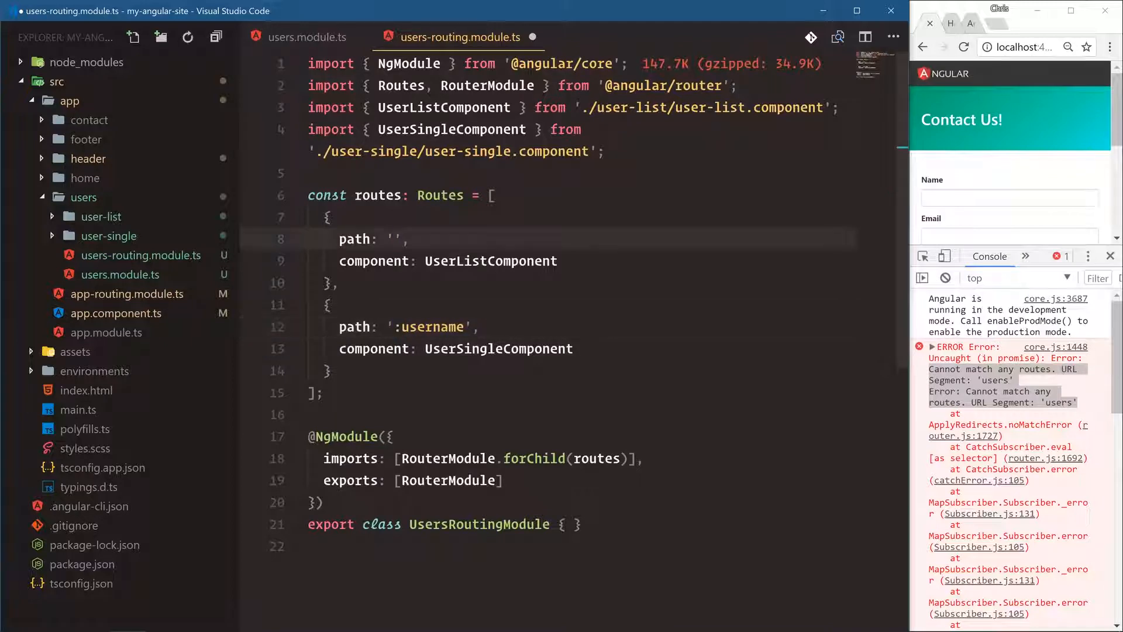
pyautogui.moveTo(126, 293)
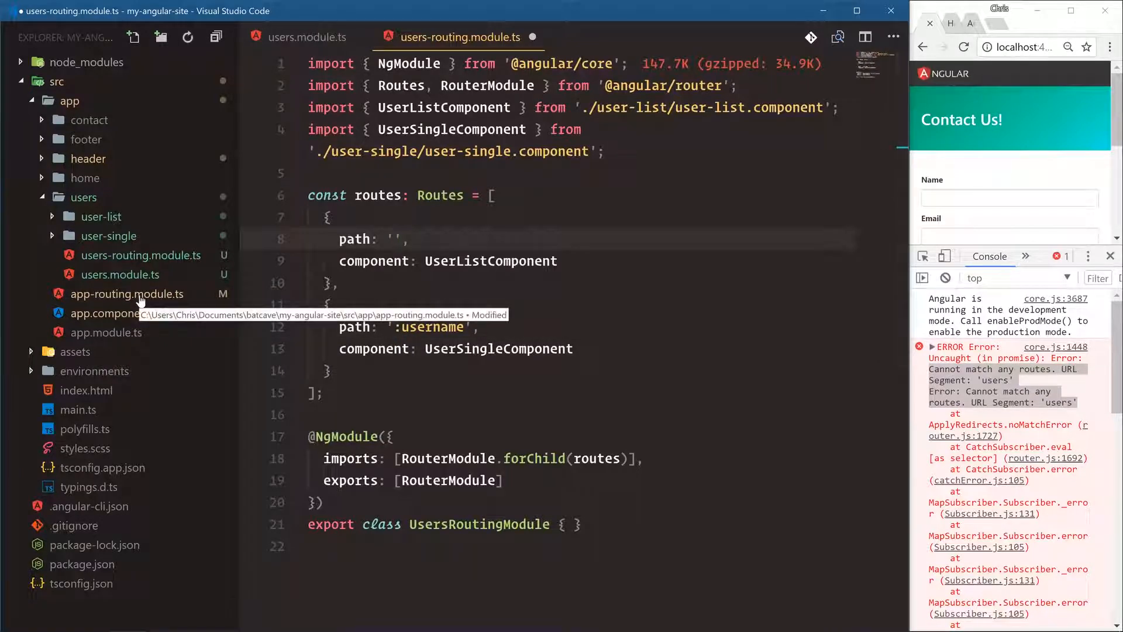
pyautogui.moveTo(306, 280)
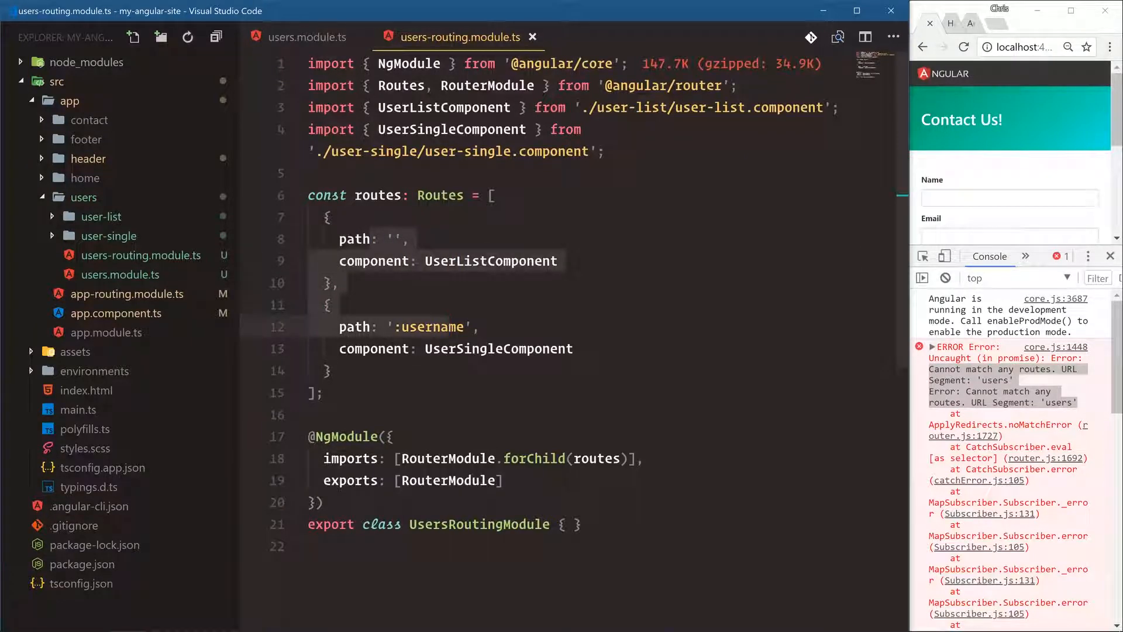
pyautogui.click(430, 327)
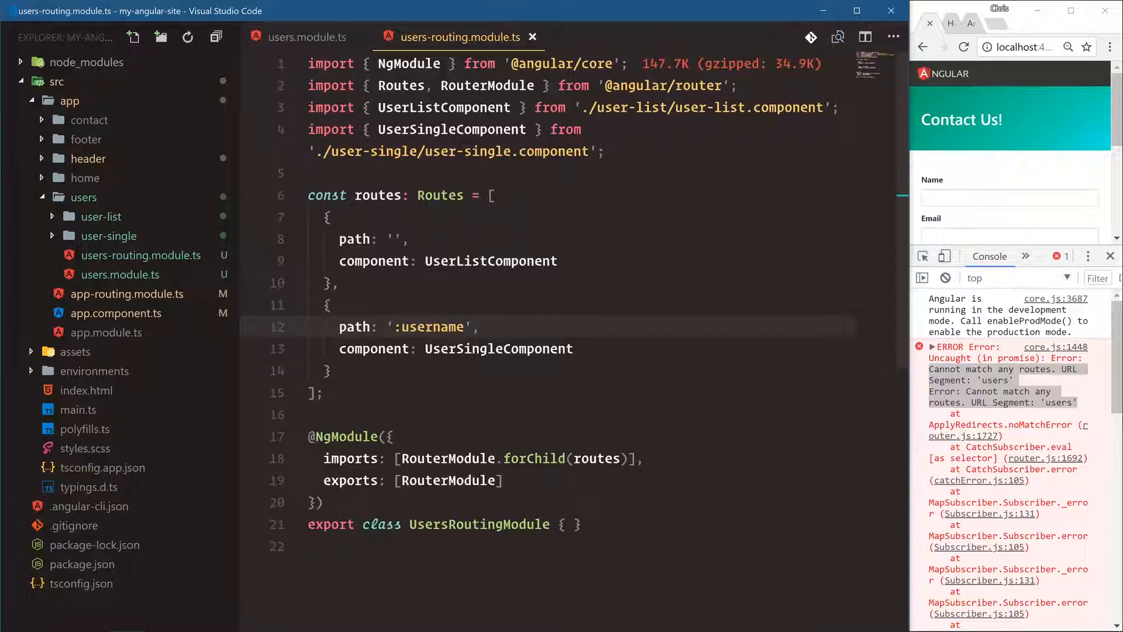
pyautogui.click(393, 239)
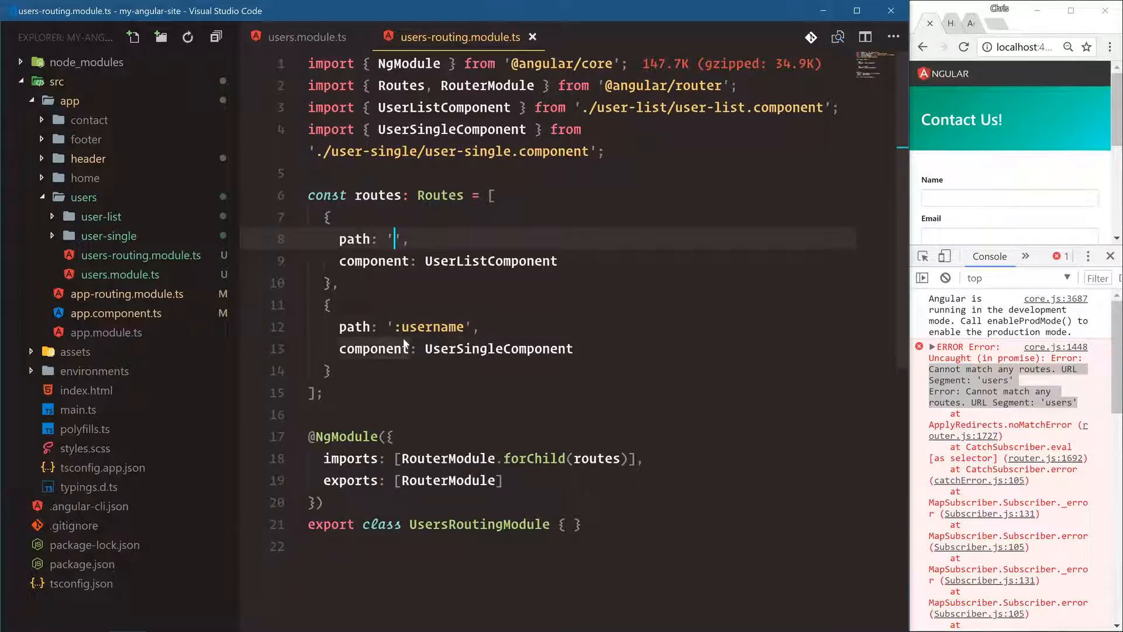
pyautogui.moveTo(127, 294)
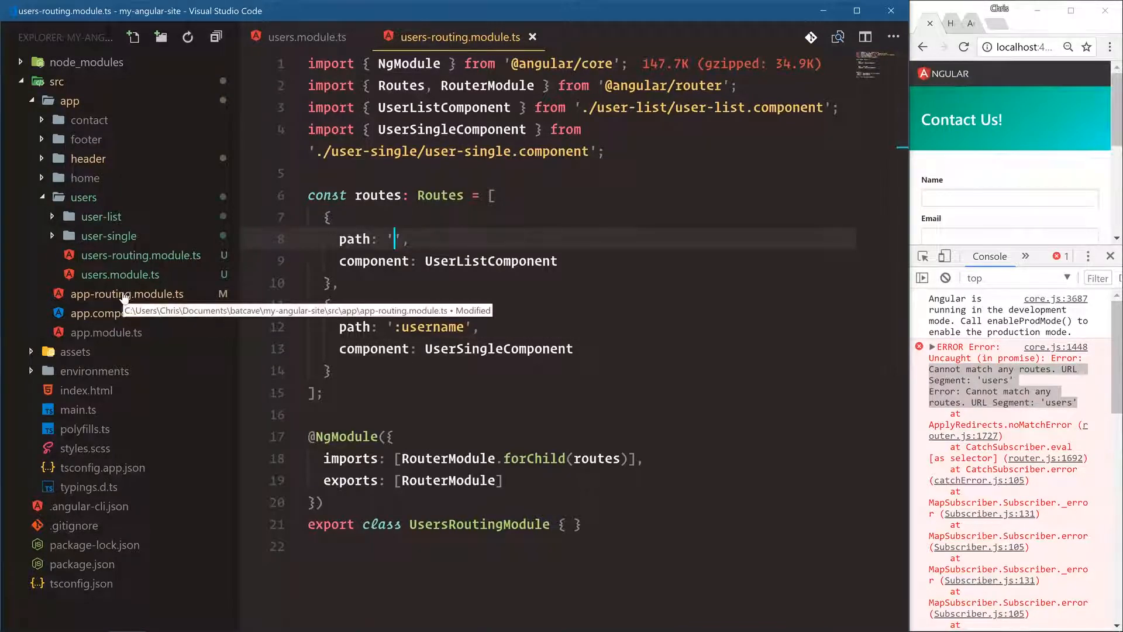
# - Type UsersM into the app module's imports to add UsersModule
pyautogui.click(127, 294)
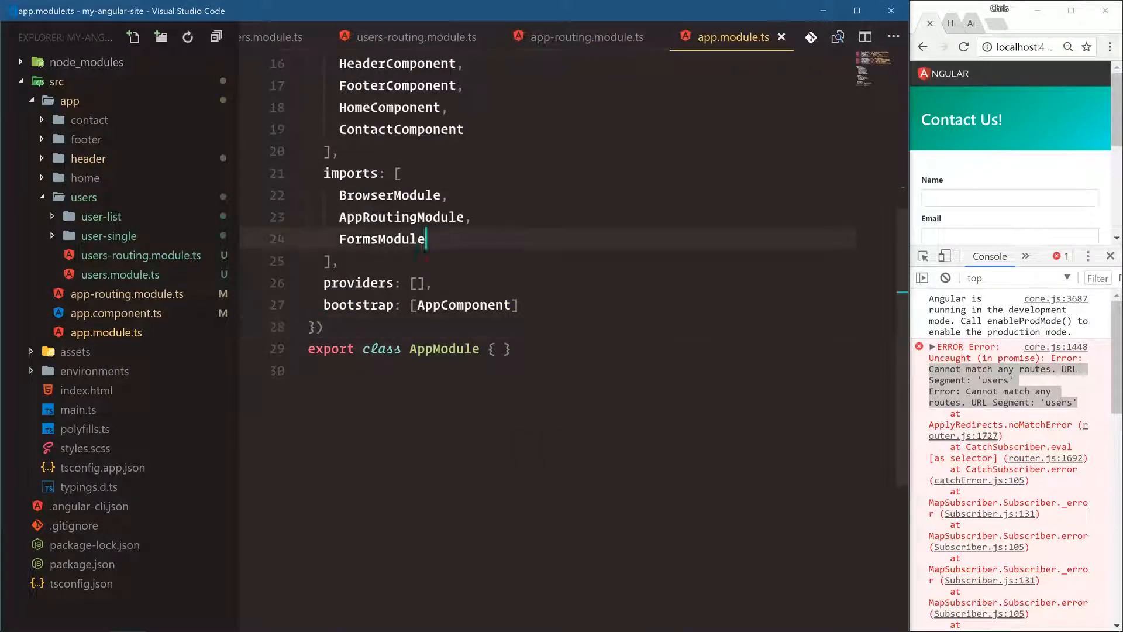
pyautogui.write('UsersM')
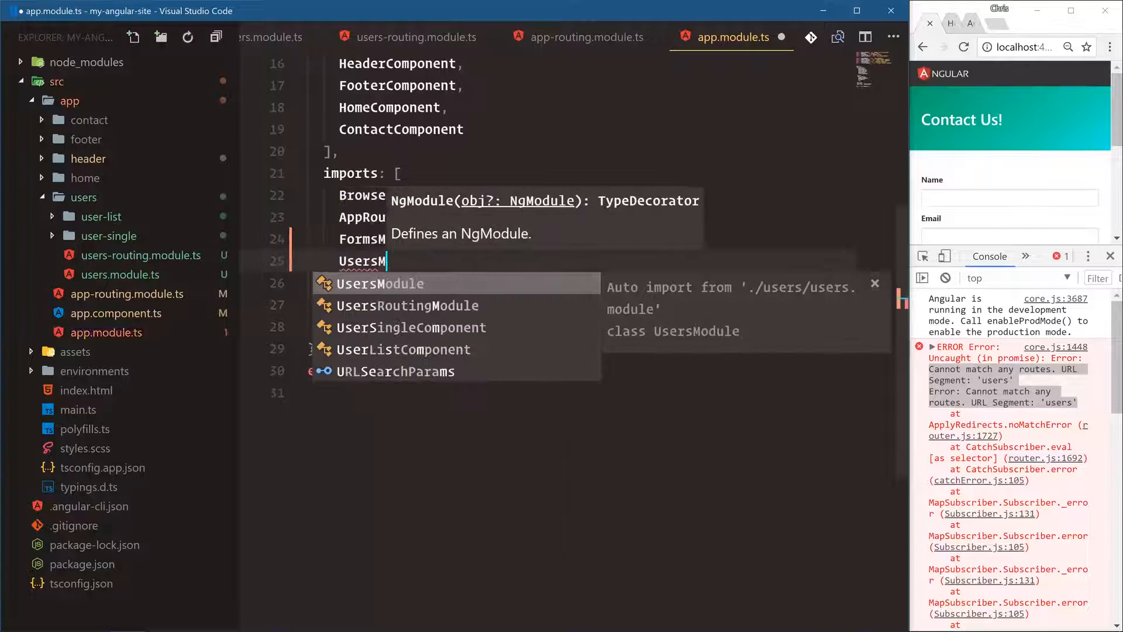
pyautogui.moveTo(389, 290)
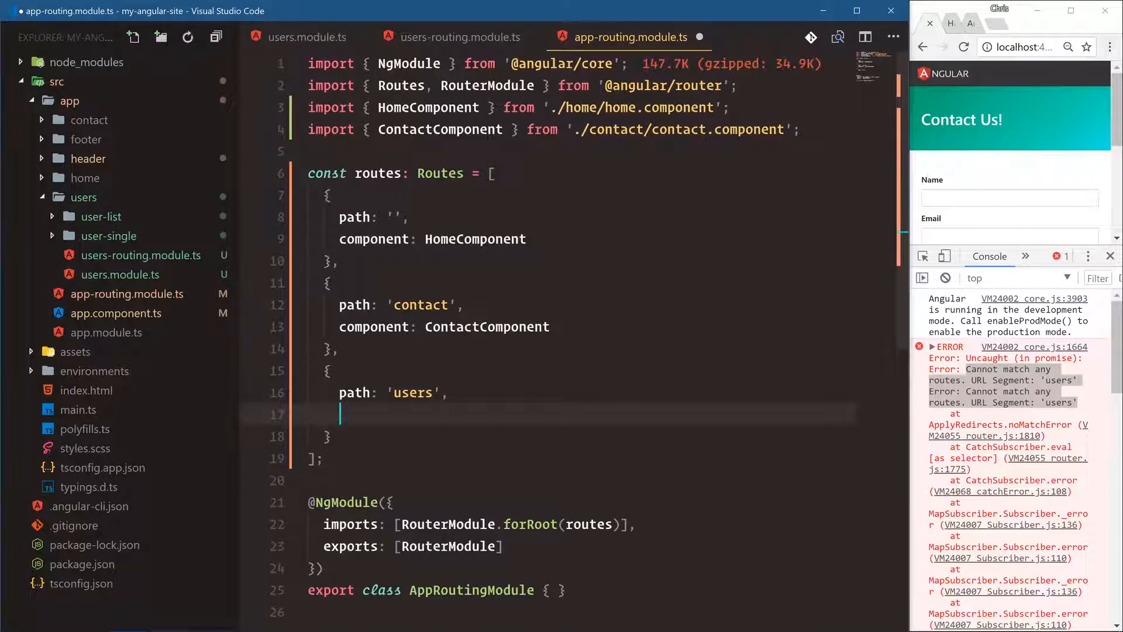
# - Give the users route loadChildren: 'app/users/users.module#UsersModule'
pyautogui.write("loadChildren: '")
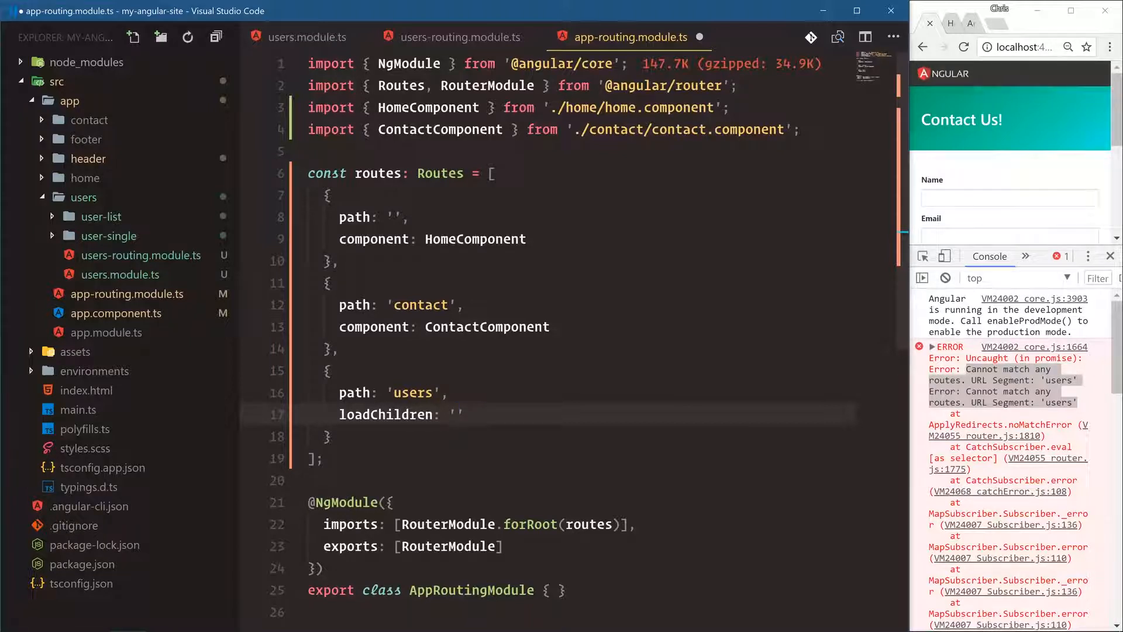
pyautogui.write('app')
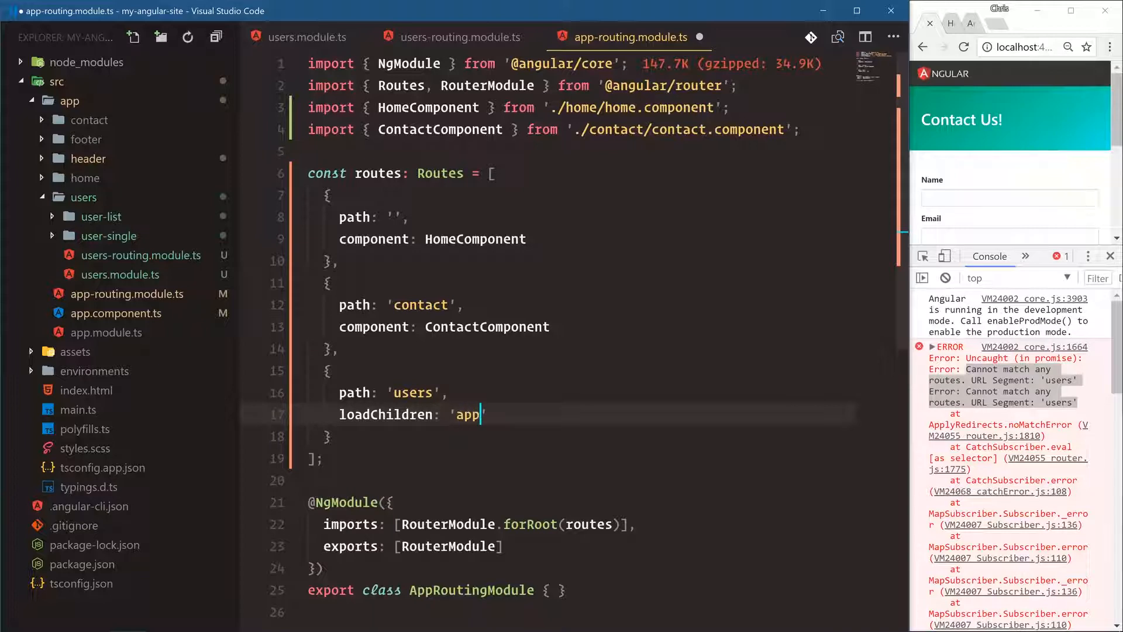
pyautogui.write('/users/')
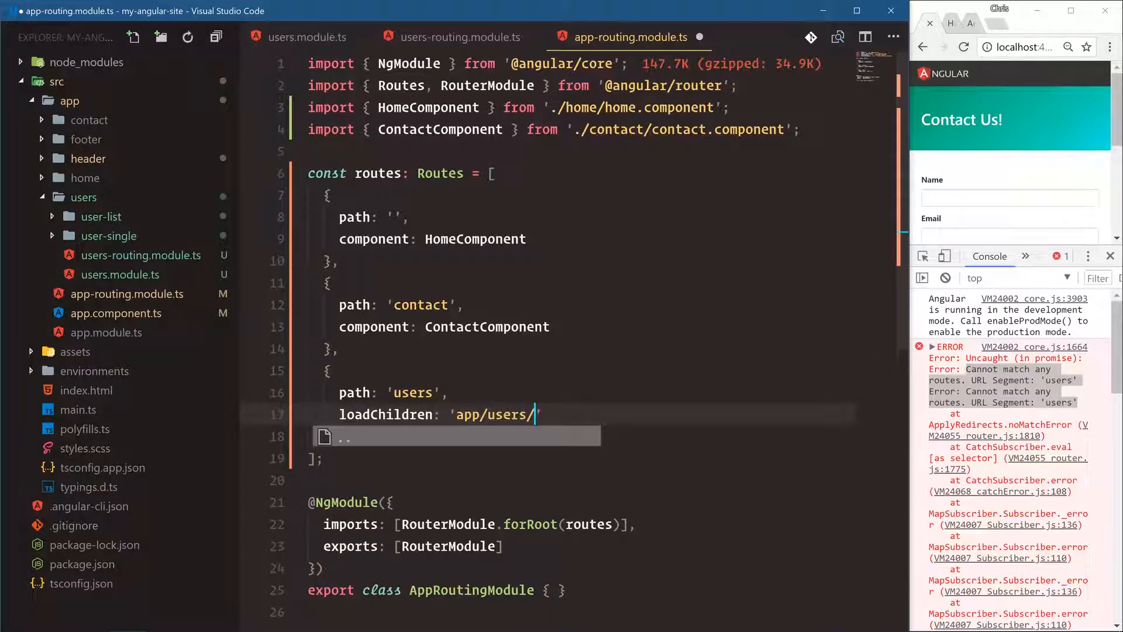
pyautogui.write('user.module')
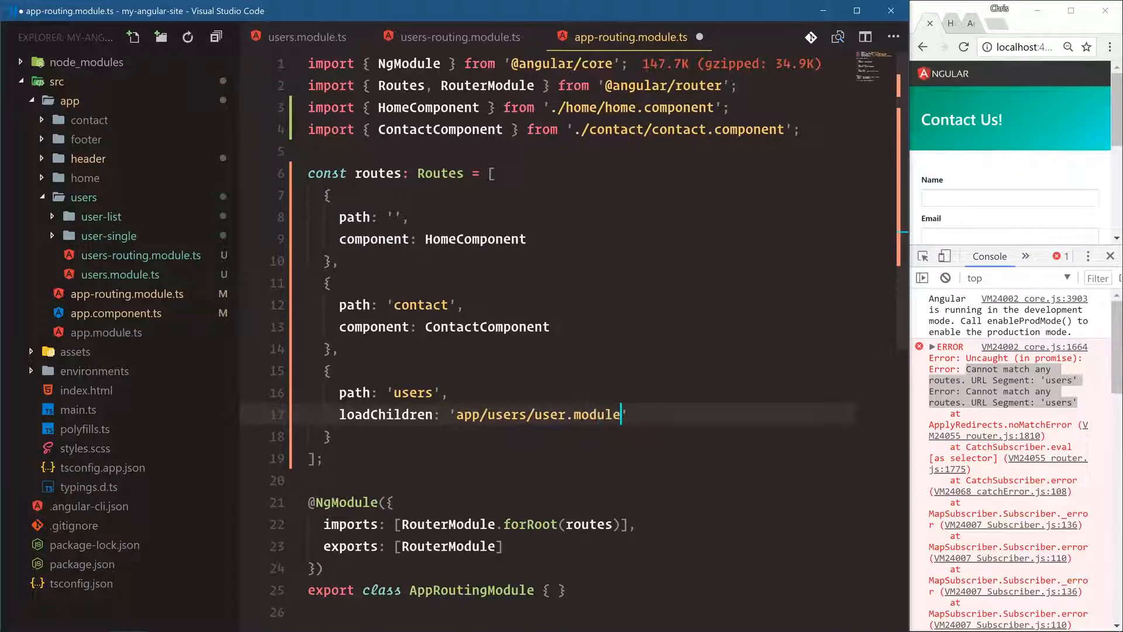
pyautogui.write('#Users')
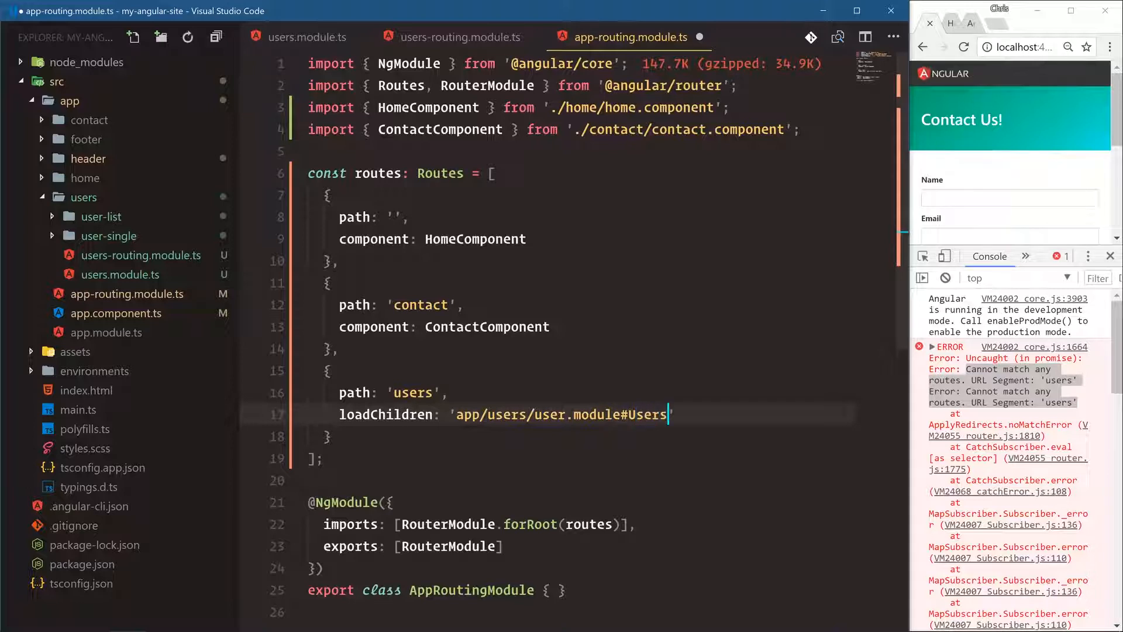
pyautogui.write('Module')
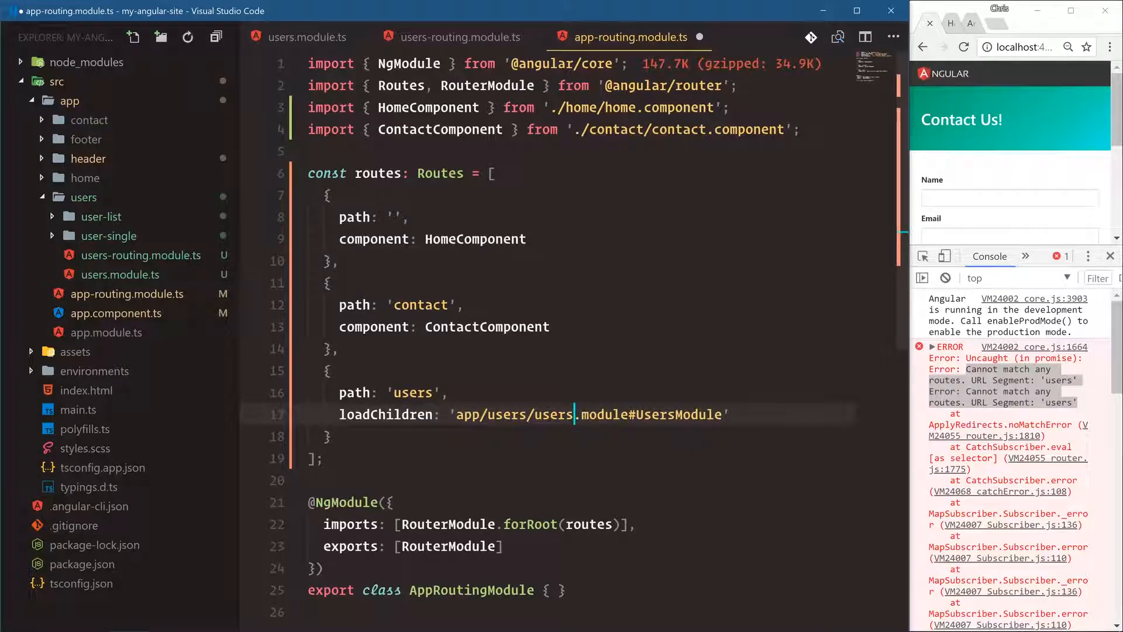
# - Add pathMatch: 'full' to the '' home route, briefly comparing with users-routing.module.ts
pyautogui.click(528, 239)
pyautogui.write('pathMatch')
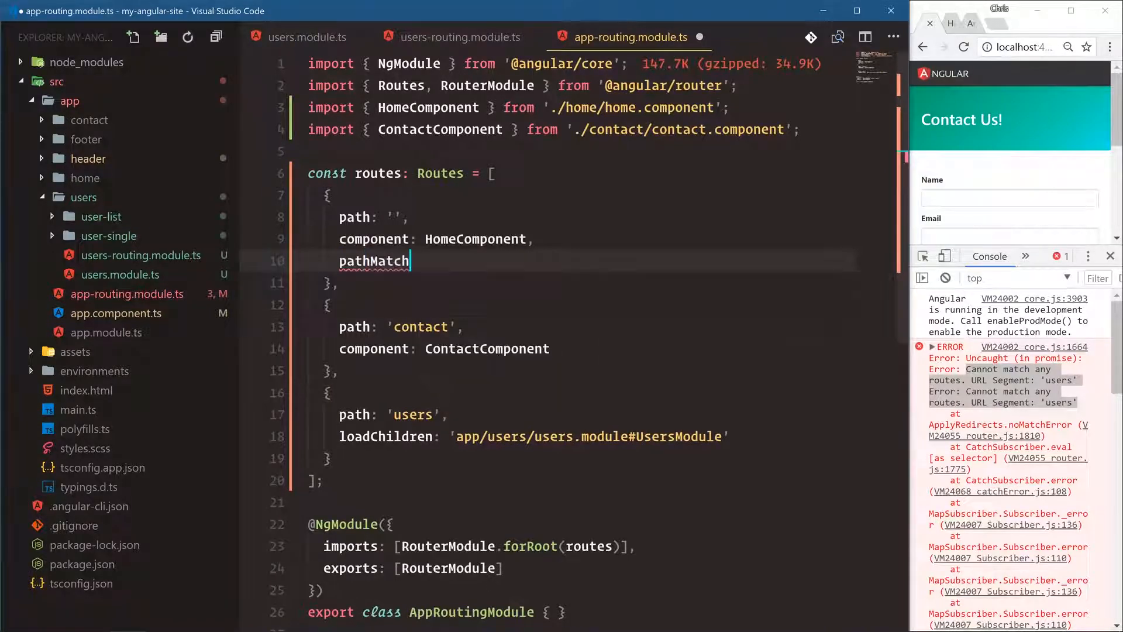
pyautogui.write(": 'full'")
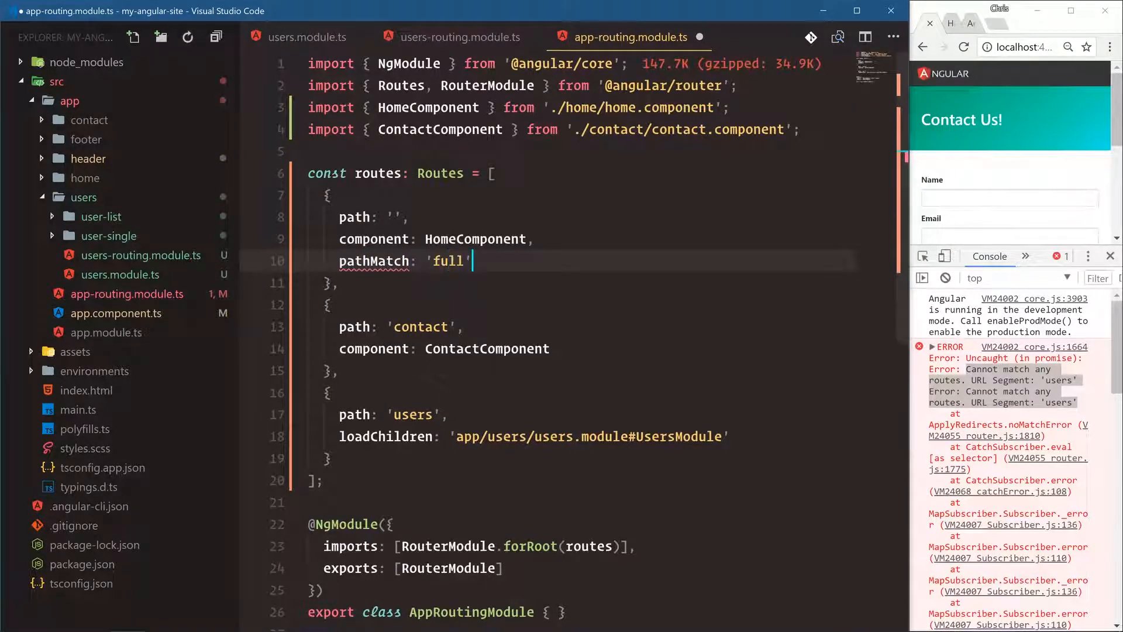
pyautogui.click(392, 217)
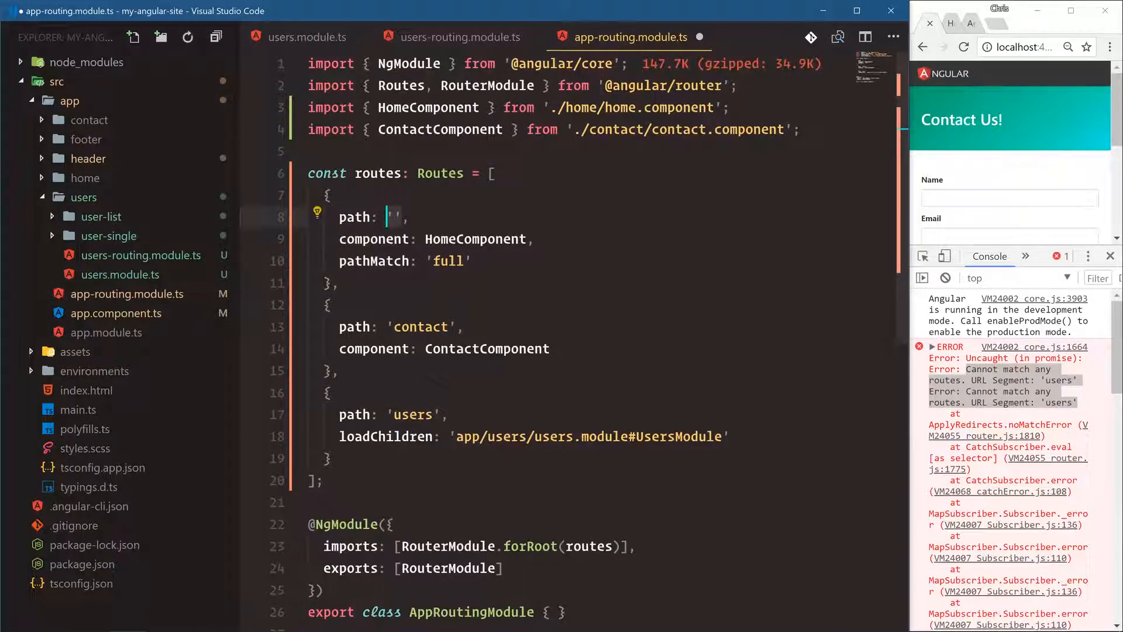
pyautogui.click(461, 36)
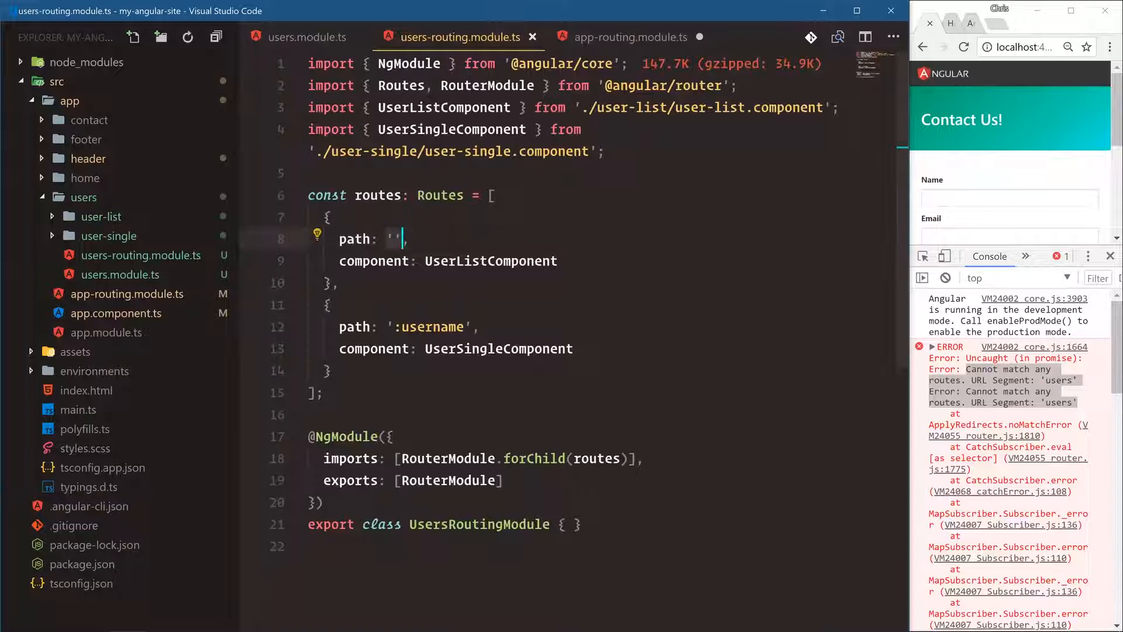
pyautogui.click(629, 37)
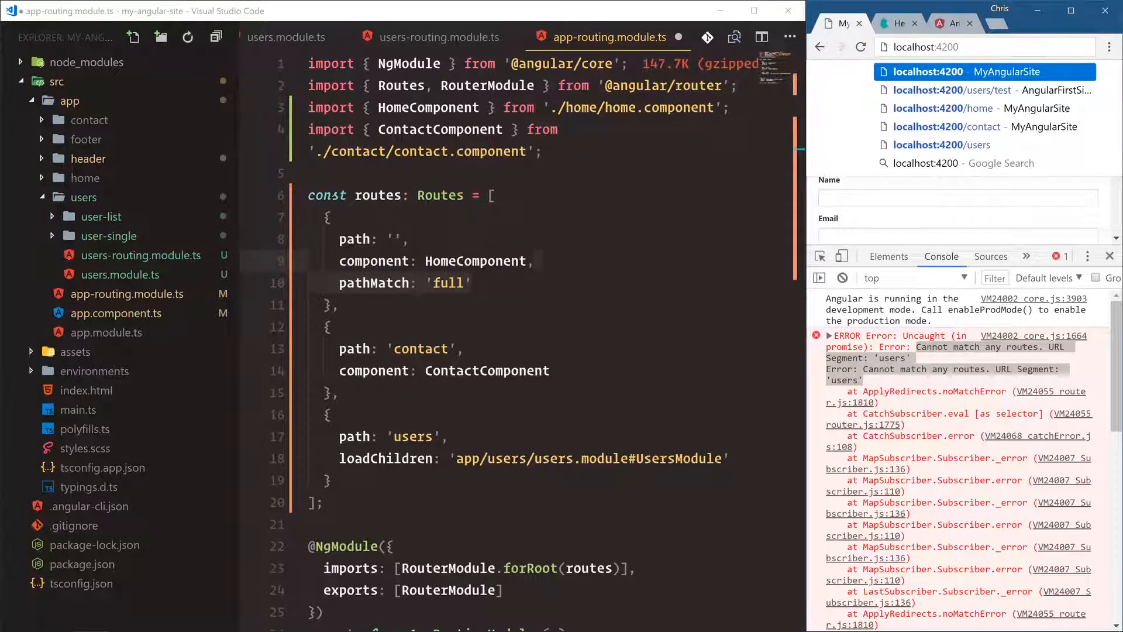
# - Load localhost:4200 and clear the old errors from the DevTools console
pyautogui.click(981, 47)
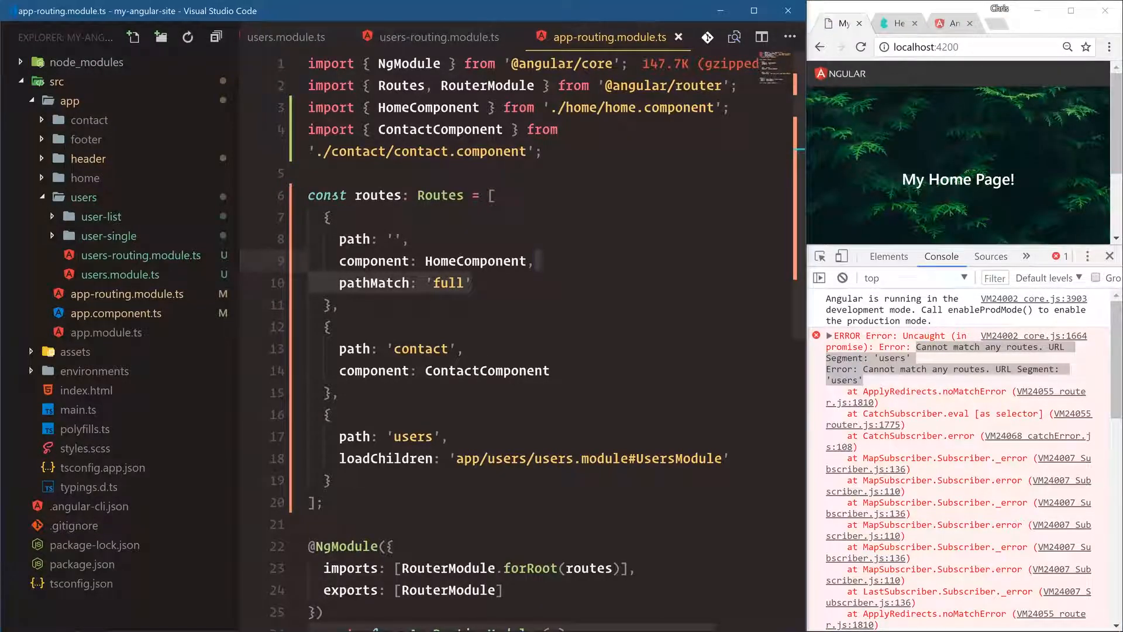
pyautogui.click(861, 48)
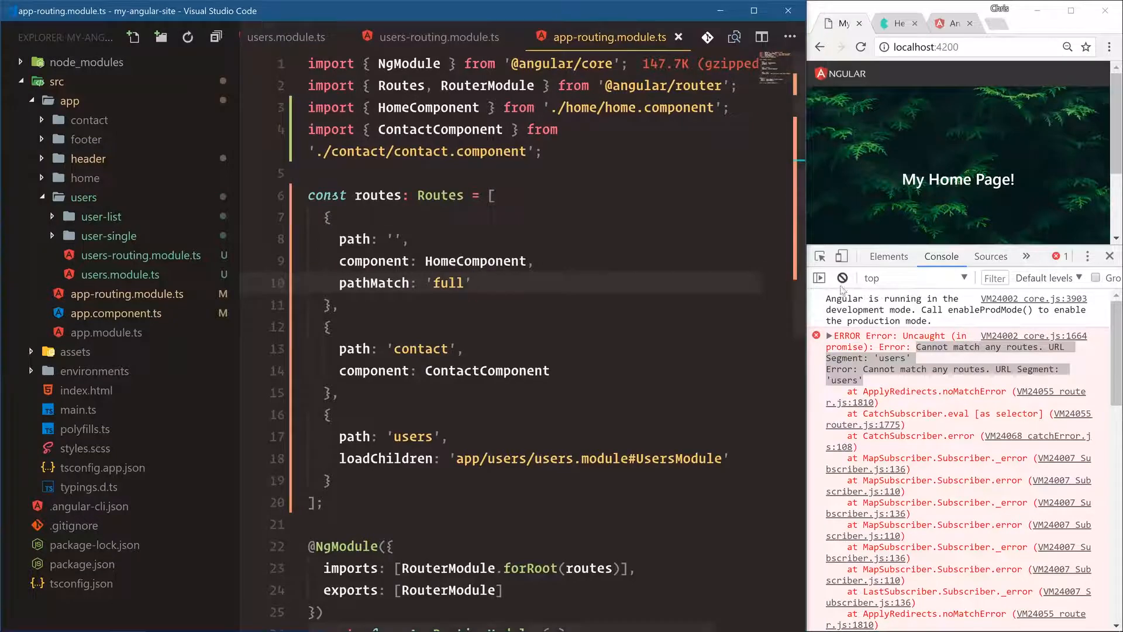
pyautogui.click(843, 278)
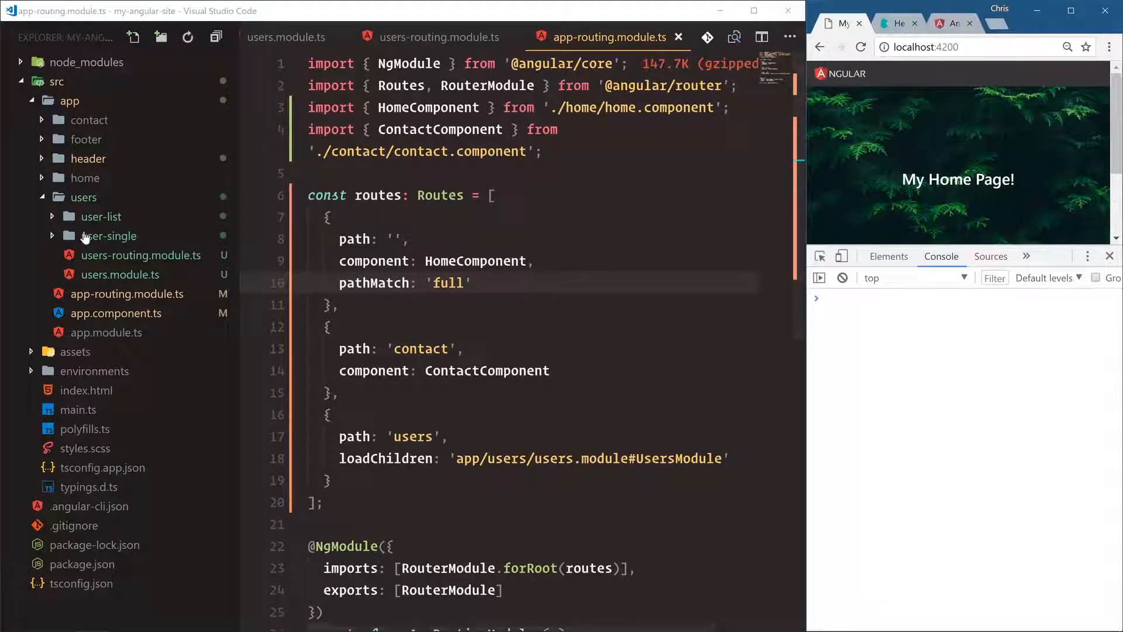
pyautogui.moveTo(89, 207)
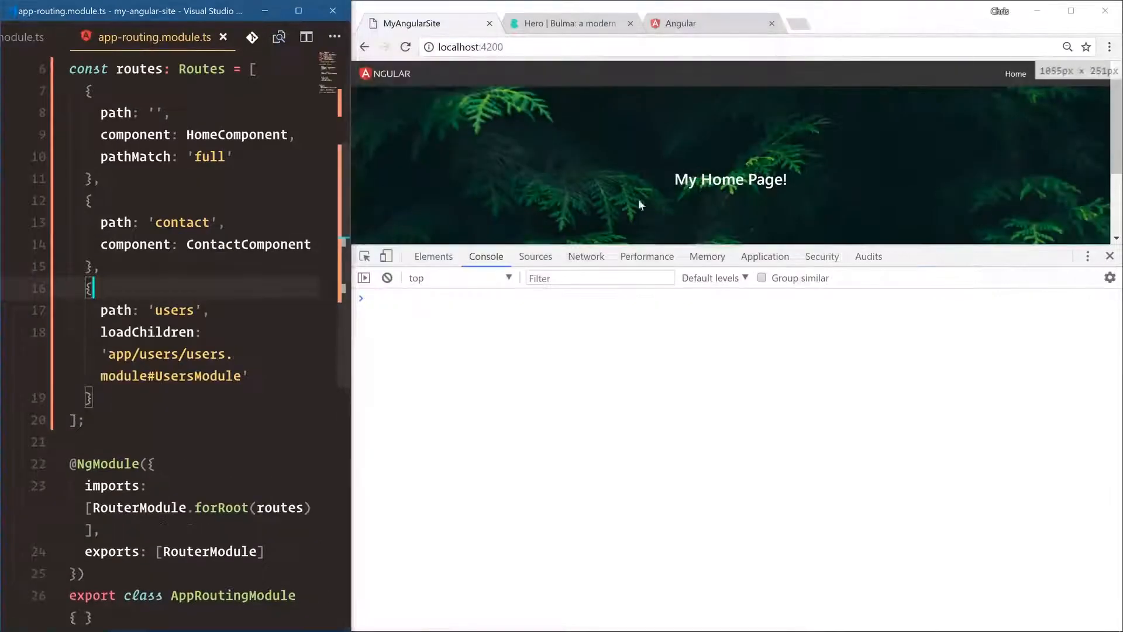
# - Watch Chrome's Network requests while navigating to Contact, then Users, to confirm users.module.chunk.js loads
pyautogui.click(585, 256)
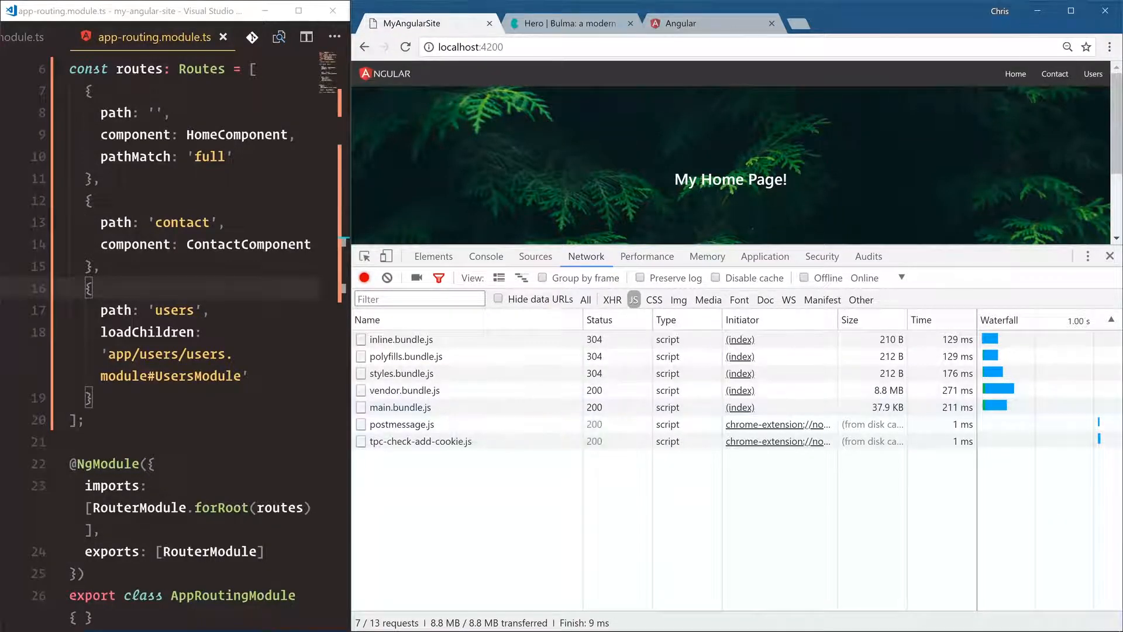
pyautogui.click(1054, 73)
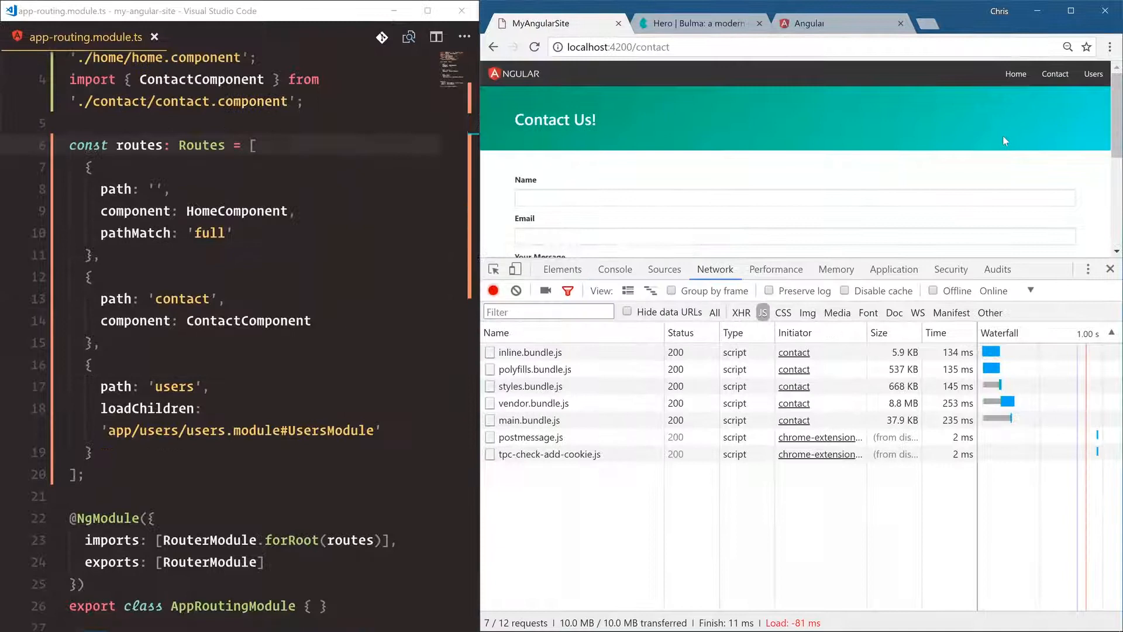
pyautogui.moveTo(542, 485)
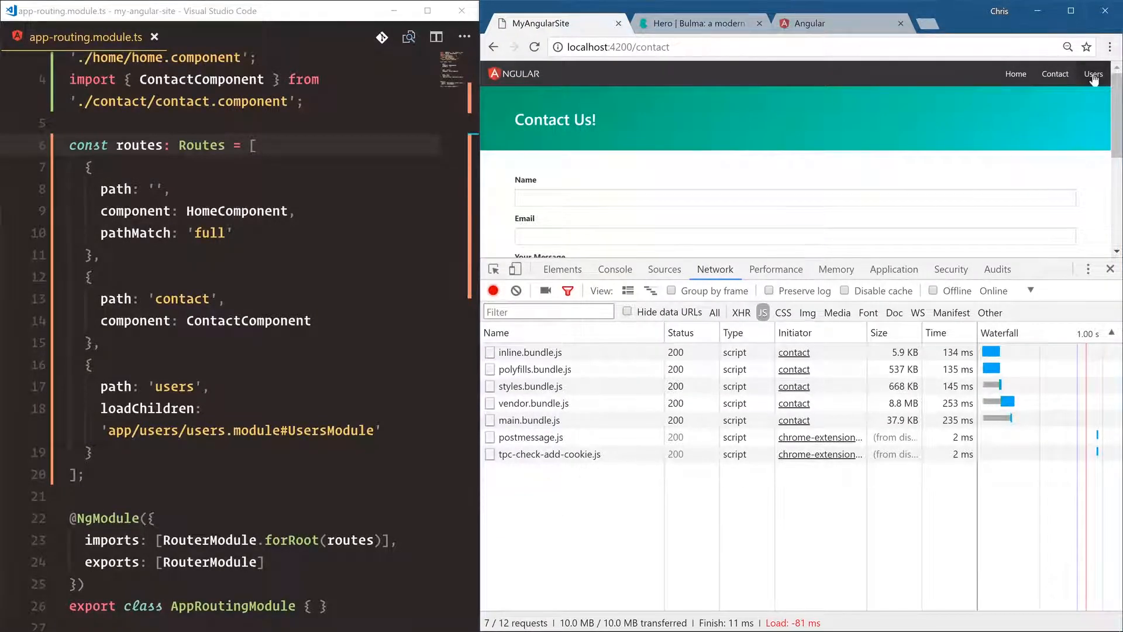
pyautogui.click(1093, 74)
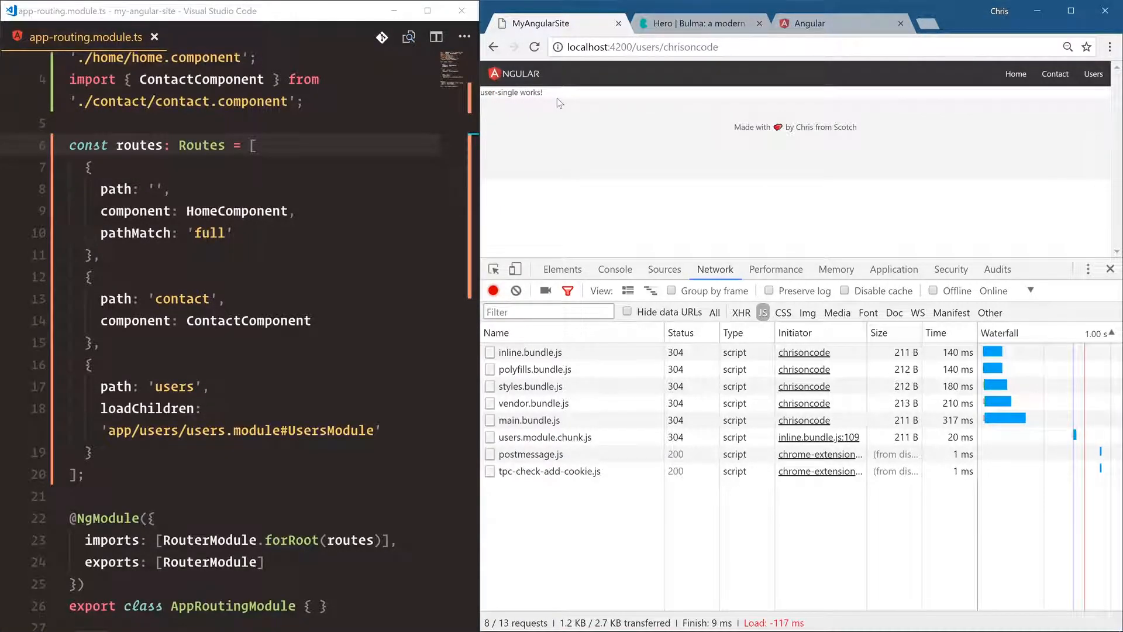
pyautogui.moveTo(577, 439)
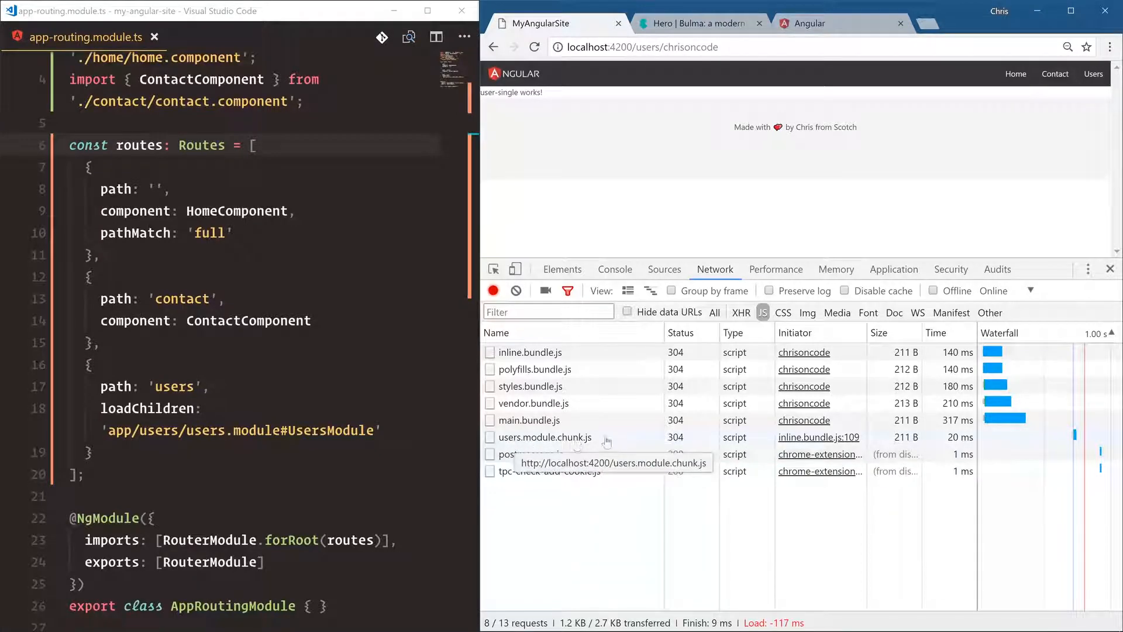
pyautogui.moveTo(585, 446)
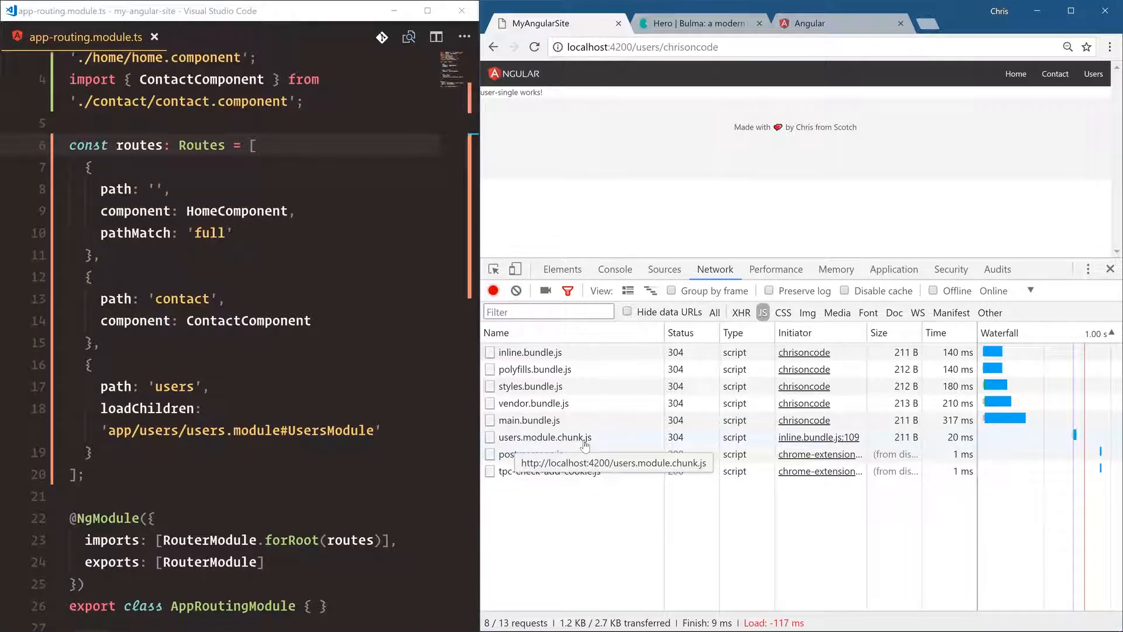
pyautogui.moveTo(980, 143)
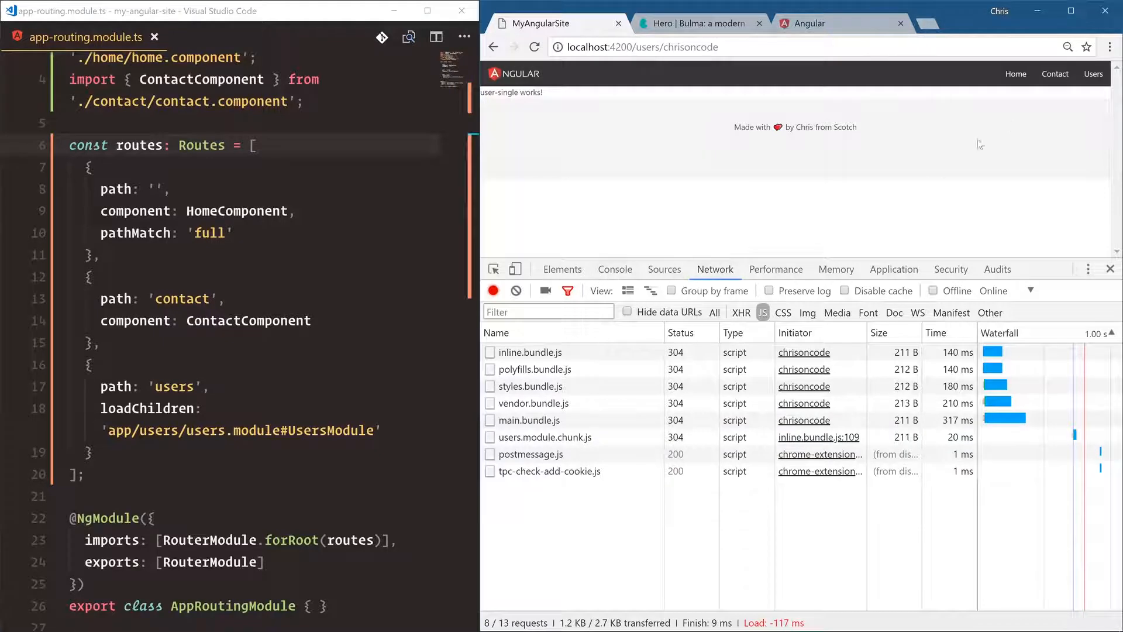